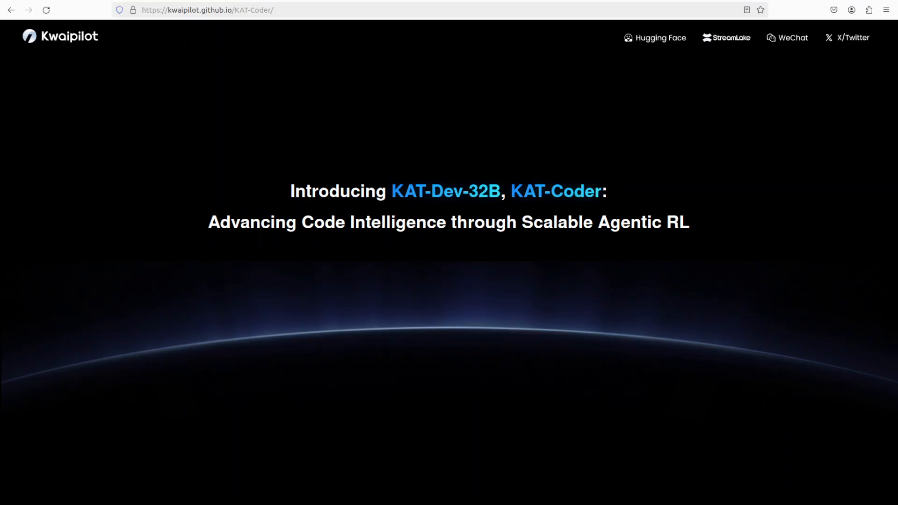
mouse_move(491, 127)
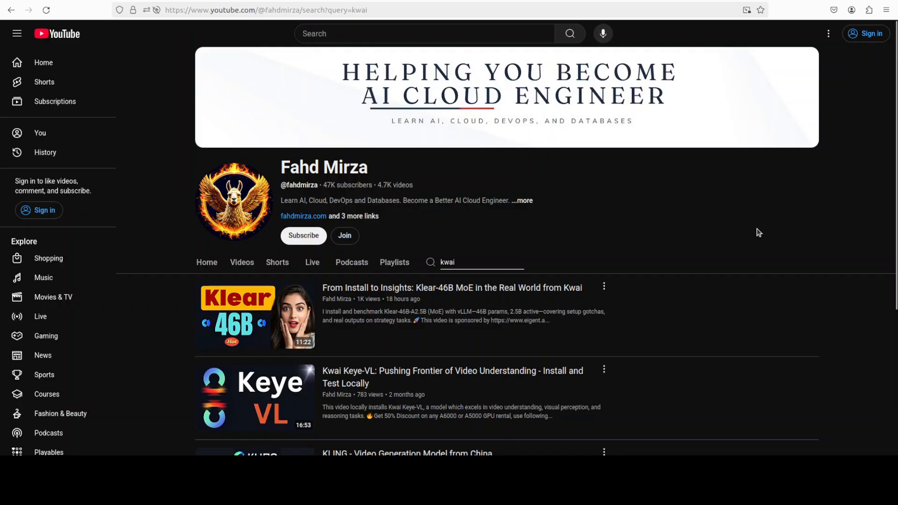
mouse_move(676, 338)
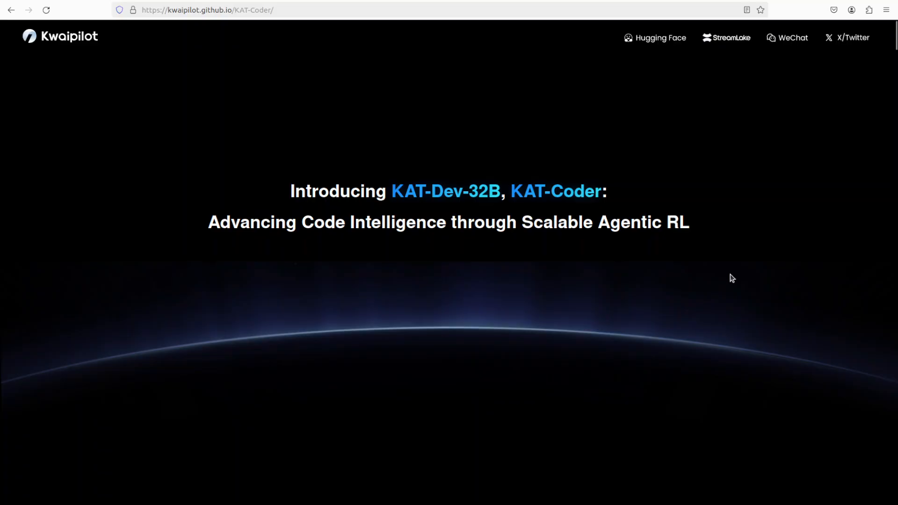
mouse_move(724, 277)
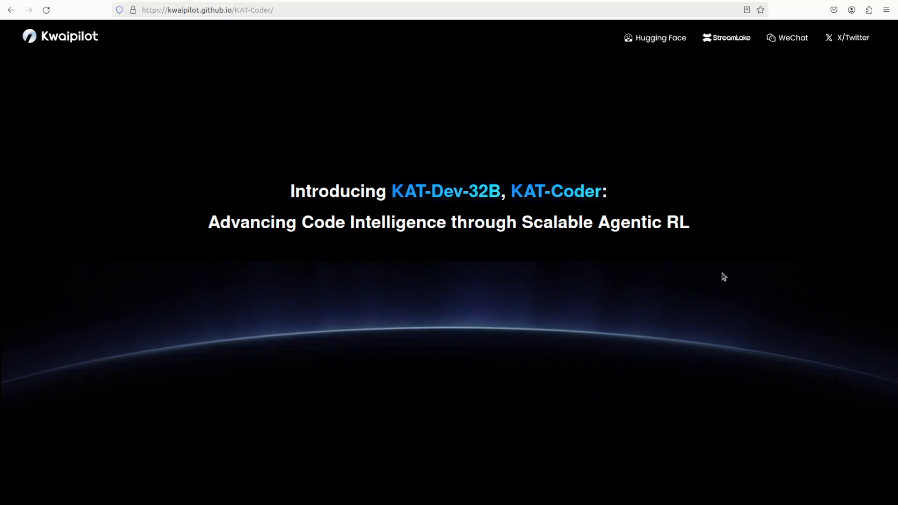
mouse_move(223, 19)
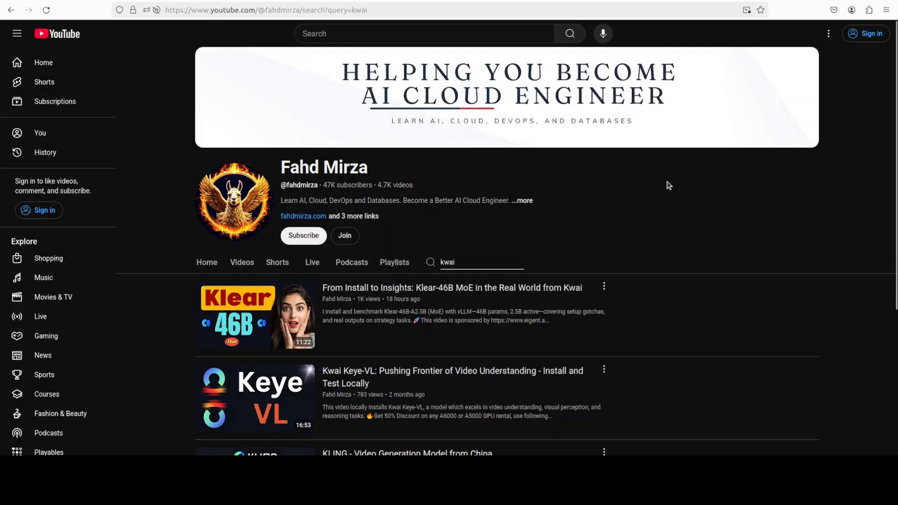
mouse_move(659, 183)
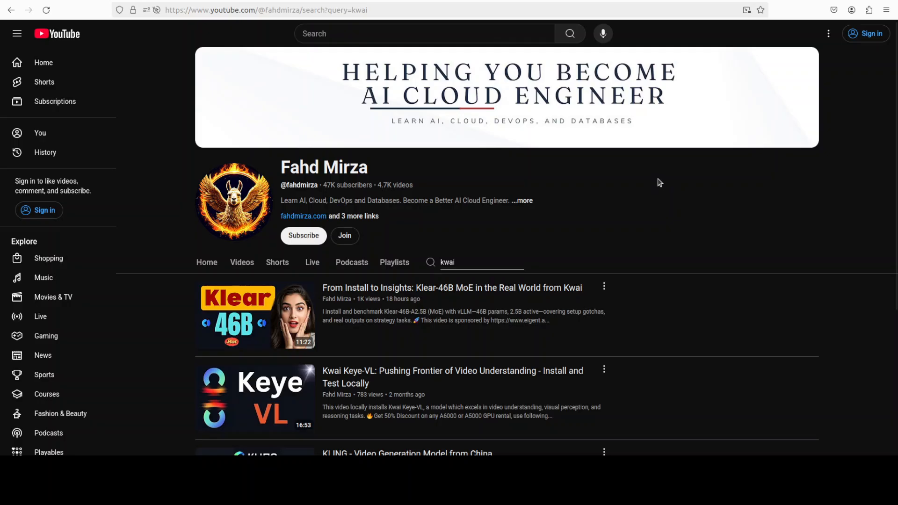
mouse_move(698, 221)
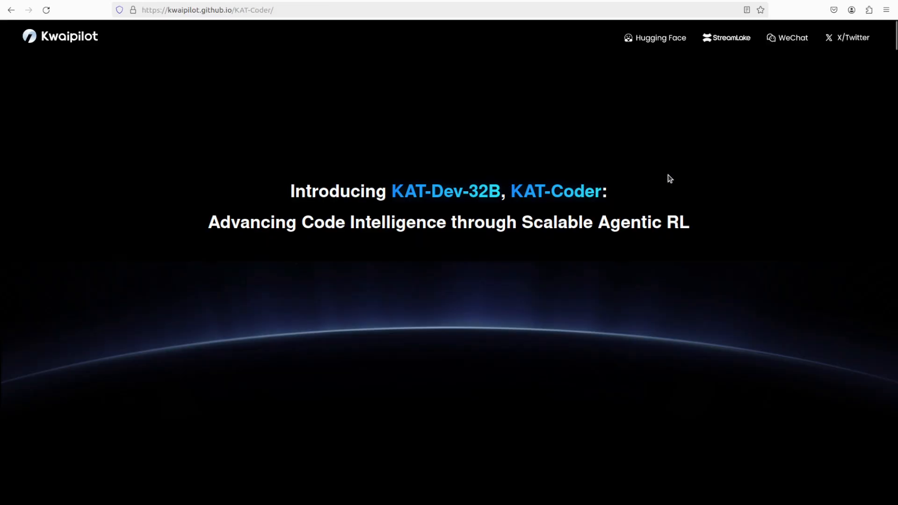
mouse_move(415, 85)
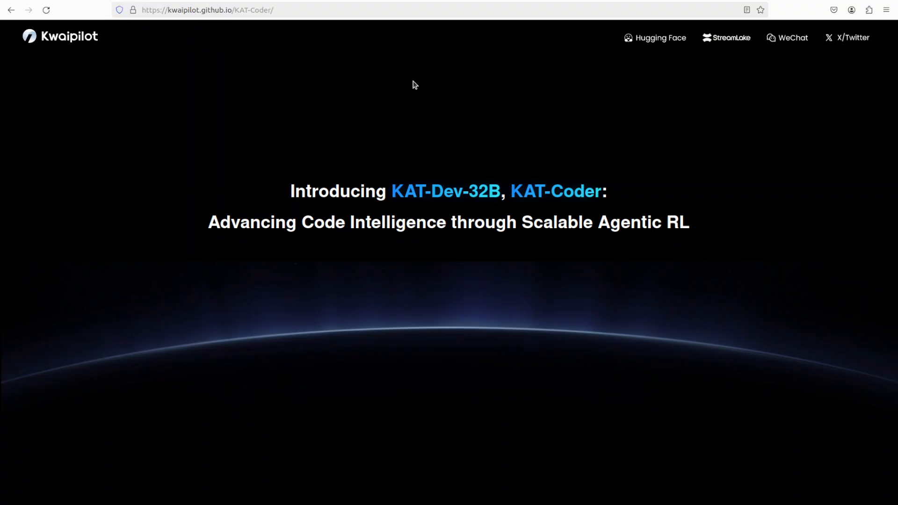
mouse_move(410, 53)
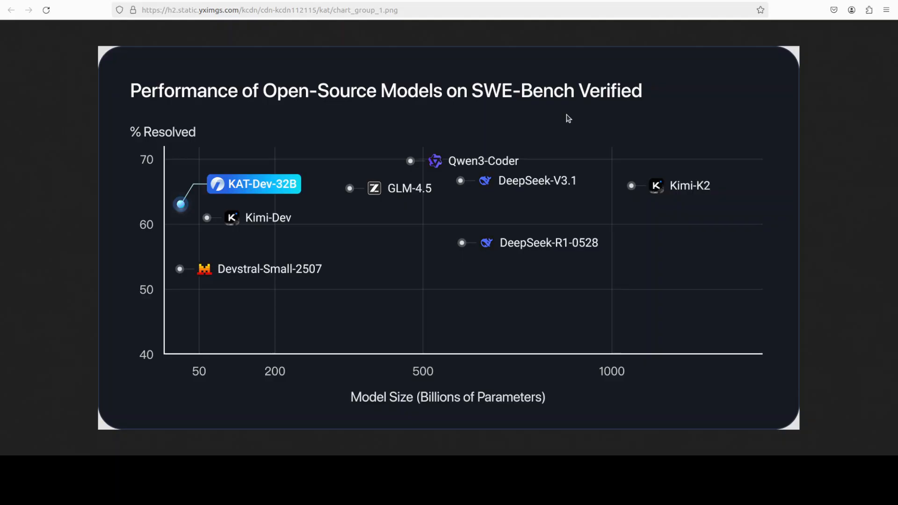
mouse_move(858, 238)
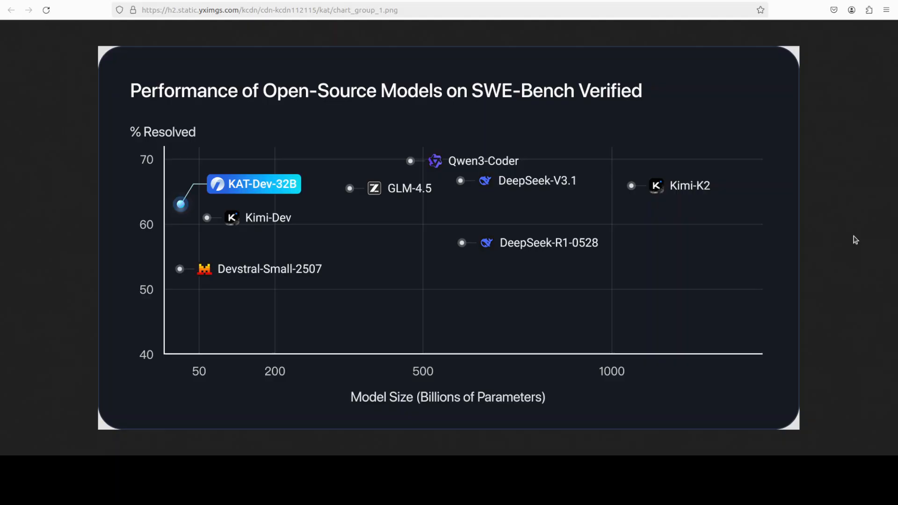
mouse_move(35, 124)
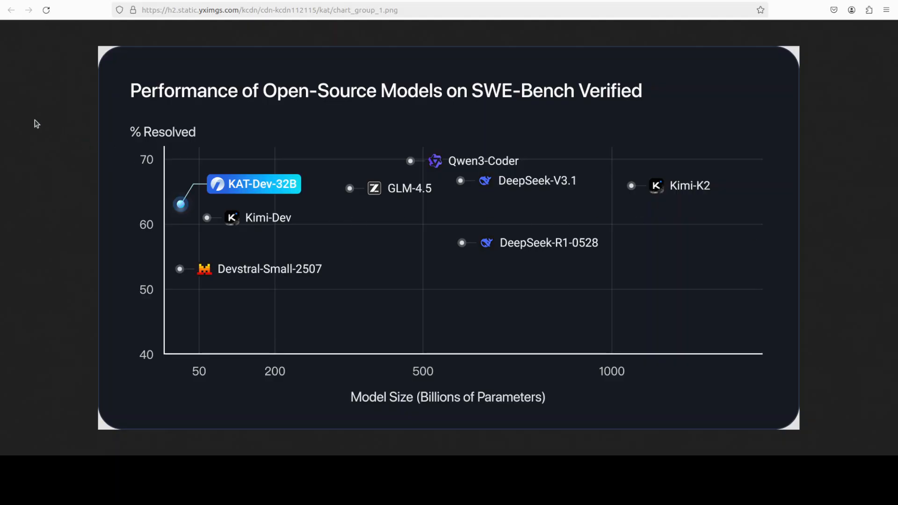
mouse_move(216, 4)
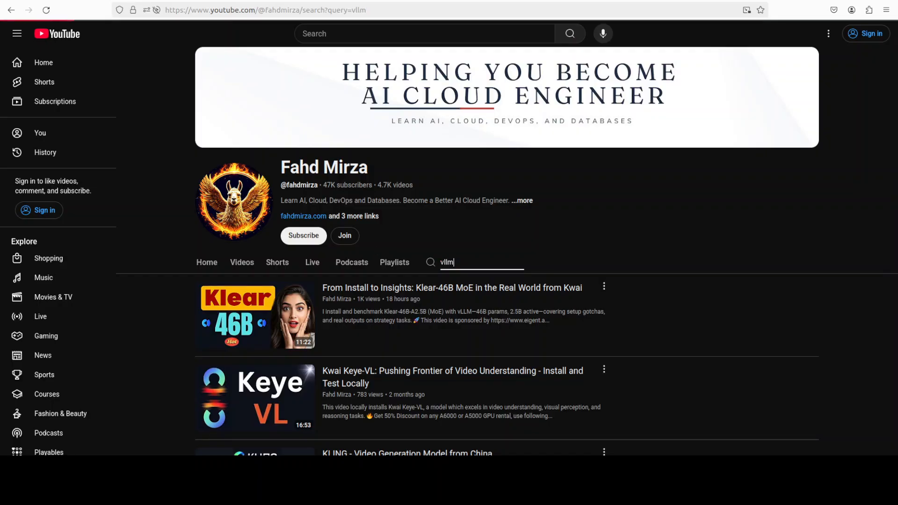
- Run the channel search for vllm so the vLLM videos are listed
key("Return")
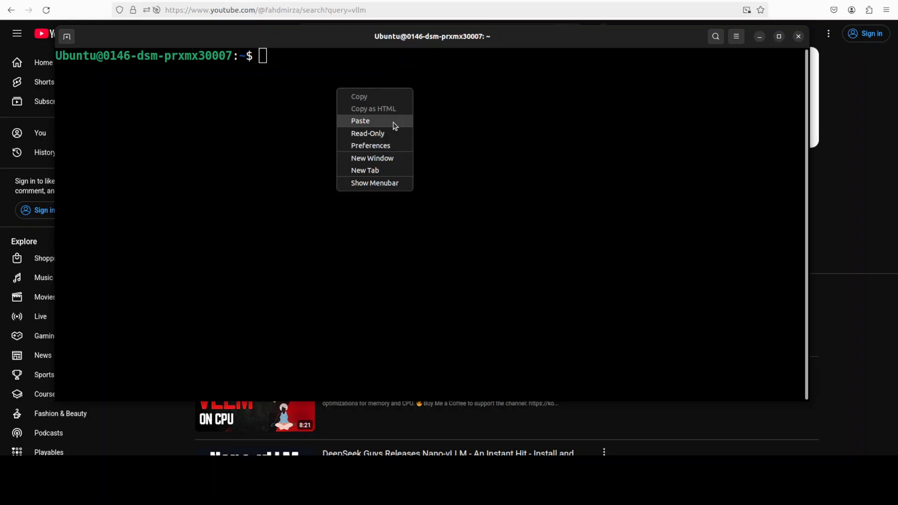
- Paste the MODEL_PATH=Kwaipilot/KAT-Dev export and multi-line vllm serve command into the terminal
left_click(360, 121)
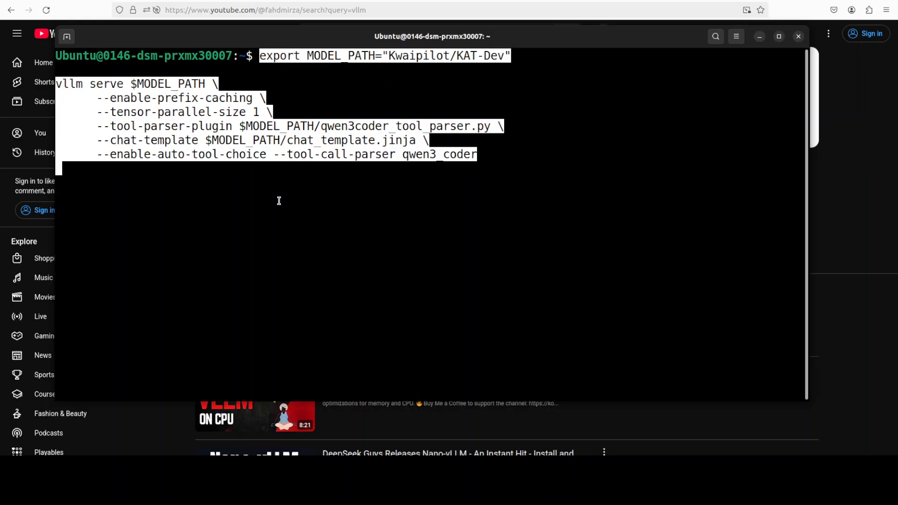
mouse_move(330, 148)
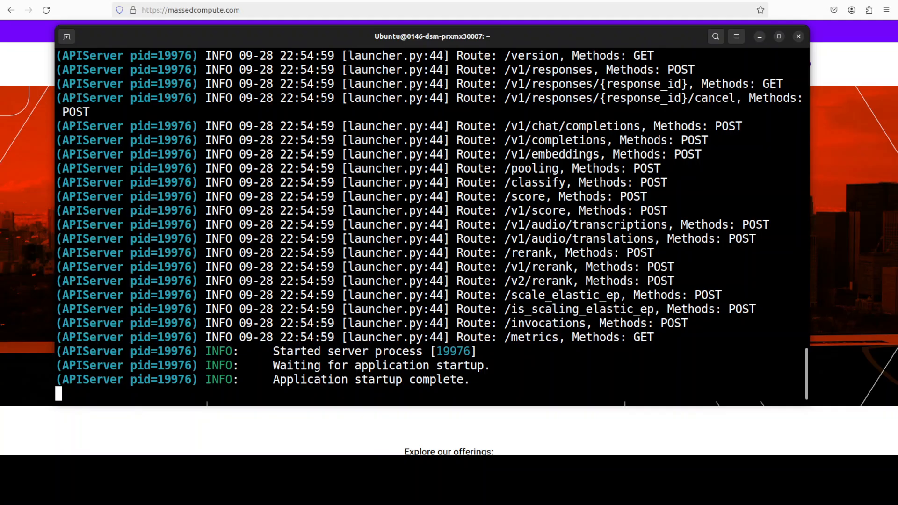
mouse_move(7, 96)
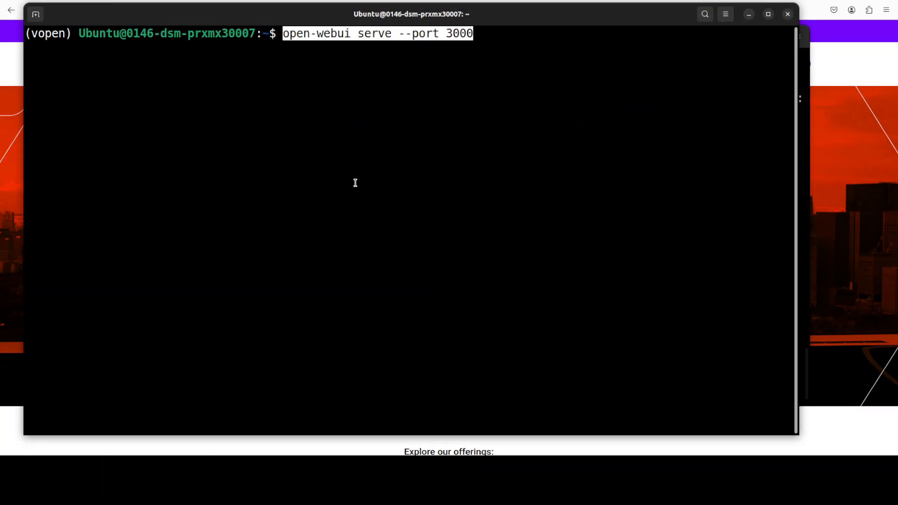
- Launch 'open-webui serve --port 3000' while the vllm API server keeps running
key("Return")
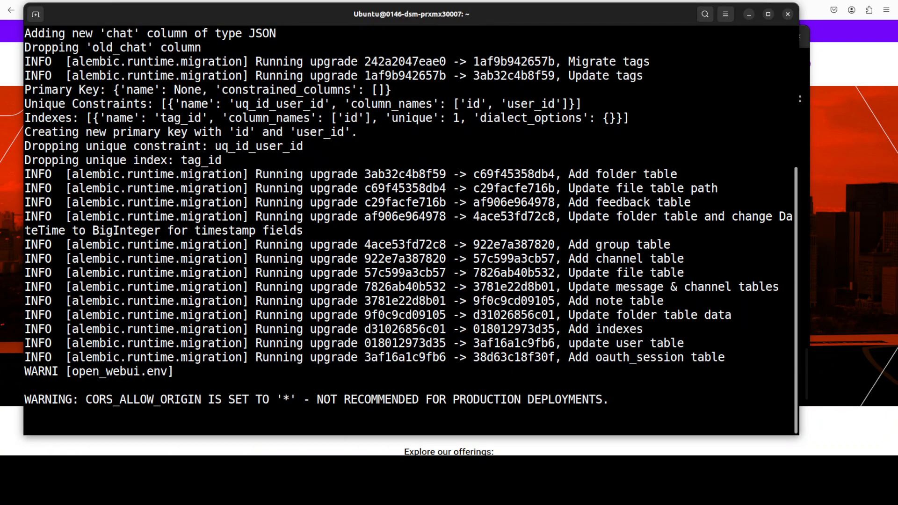
scroll("down", 3)
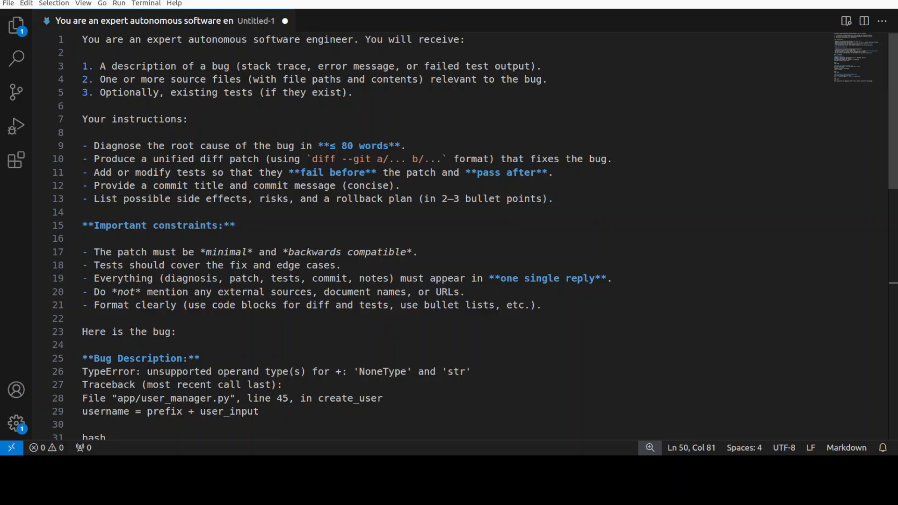
scroll("down", 3)
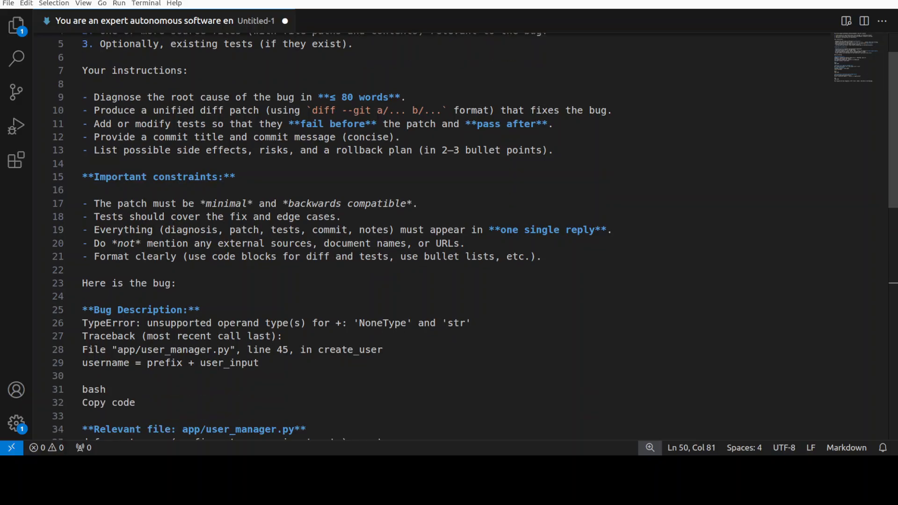
scroll("down", 3)
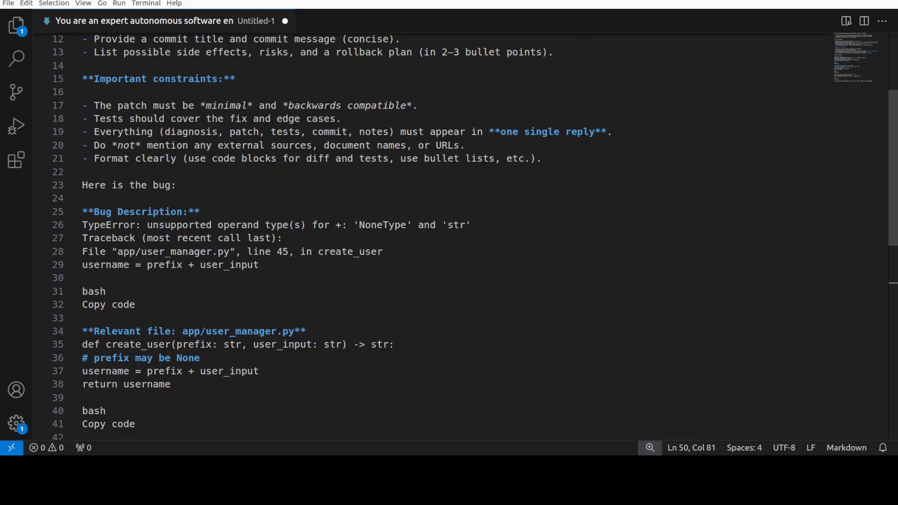
scroll("down", 3)
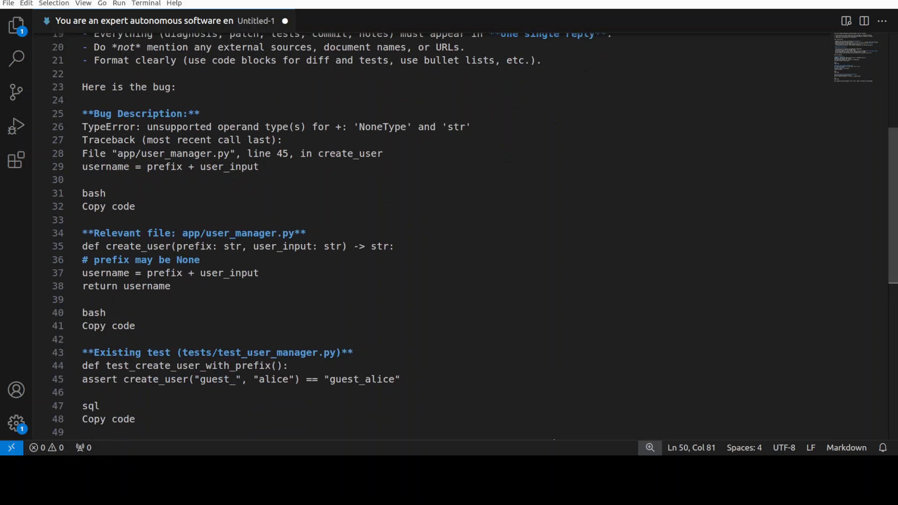
scroll("down", 3)
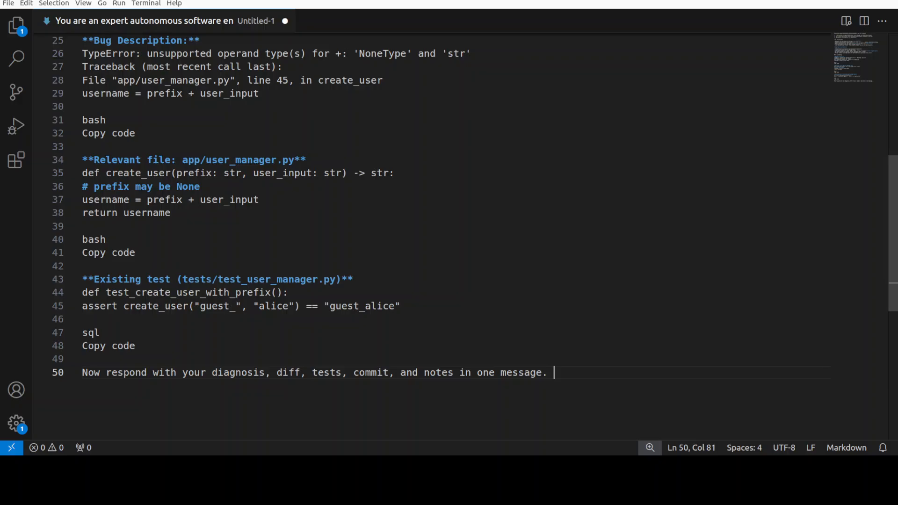
scroll("down", 3)
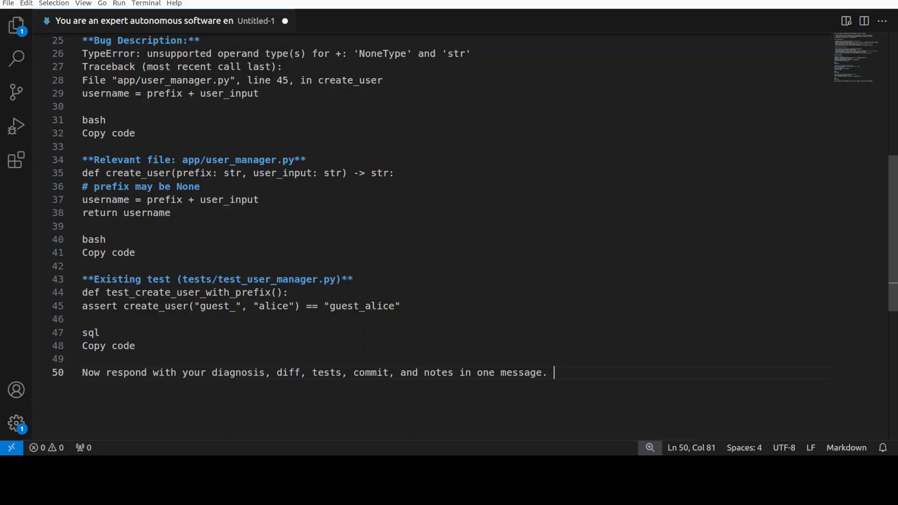
mouse_move(647, 281)
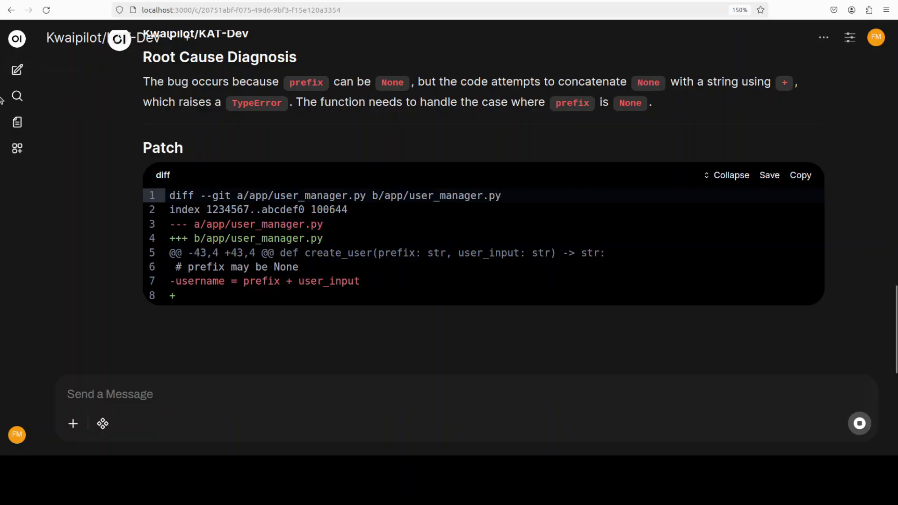
scroll("down", 3)
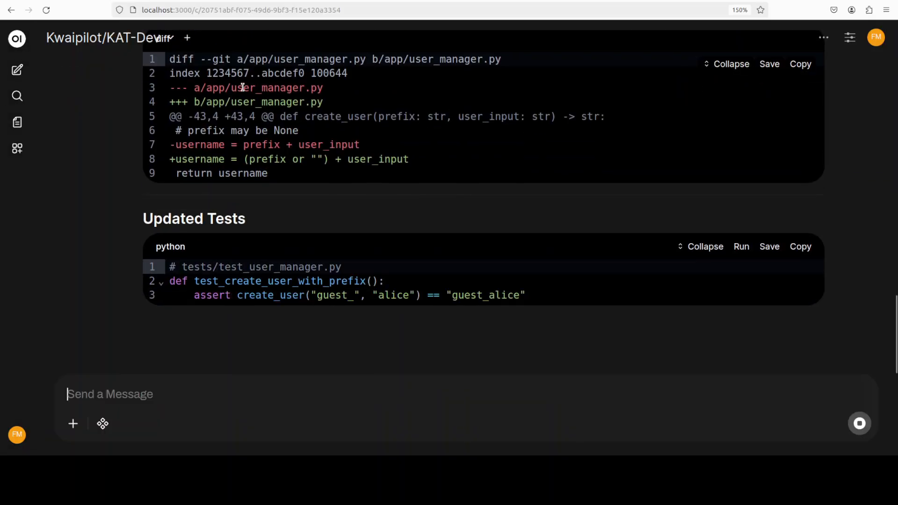
scroll("down", 3)
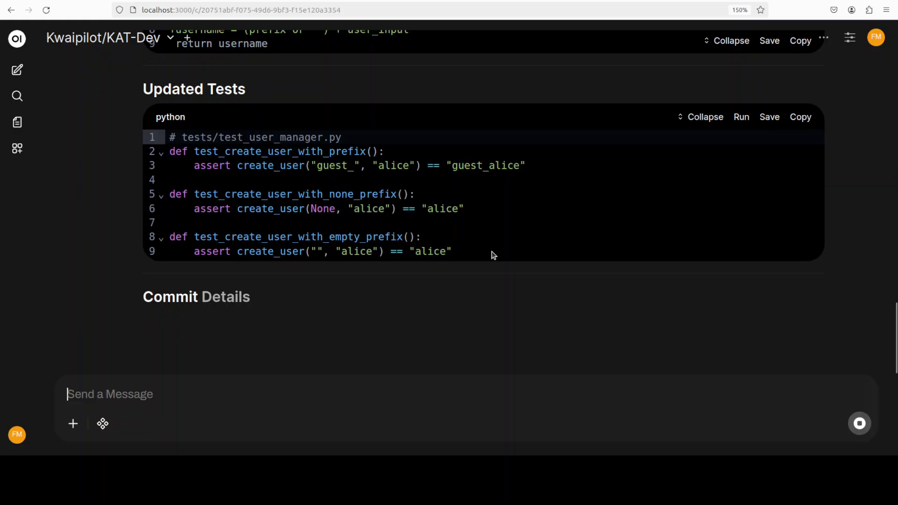
scroll("down", 3)
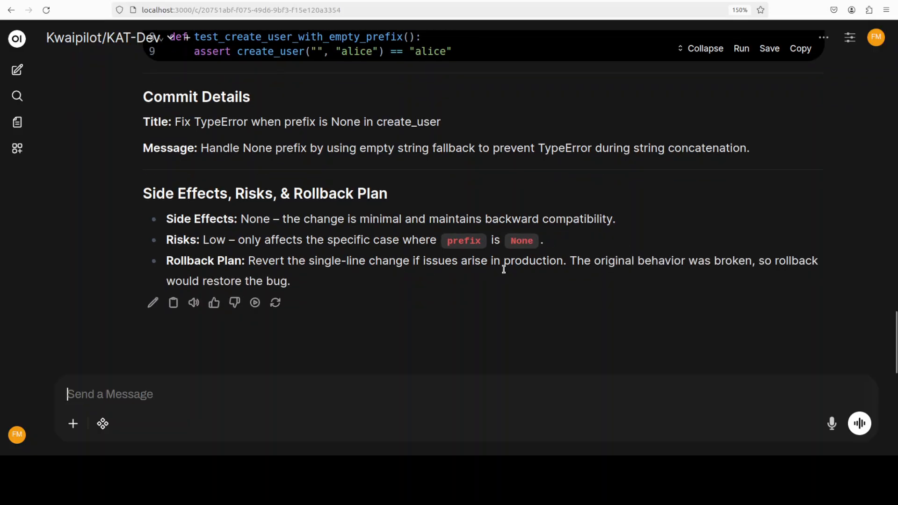
scroll("up", 3)
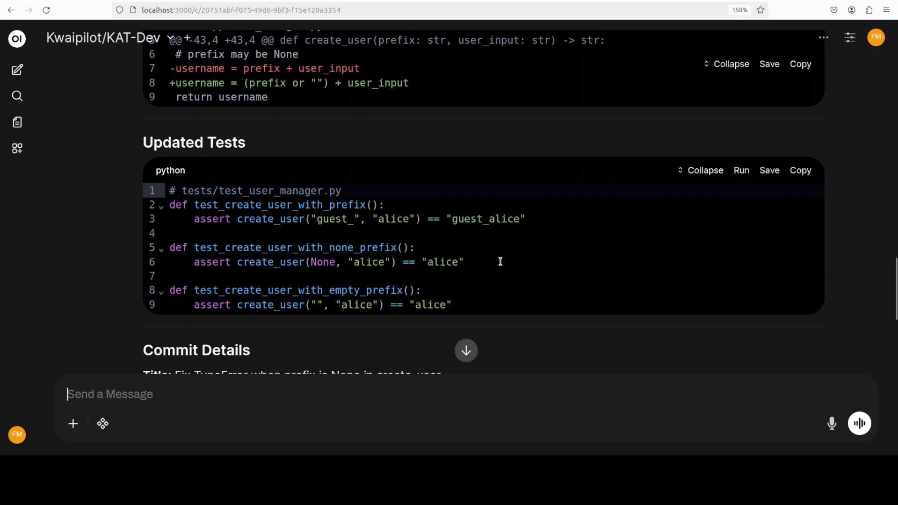
scroll("up", 3)
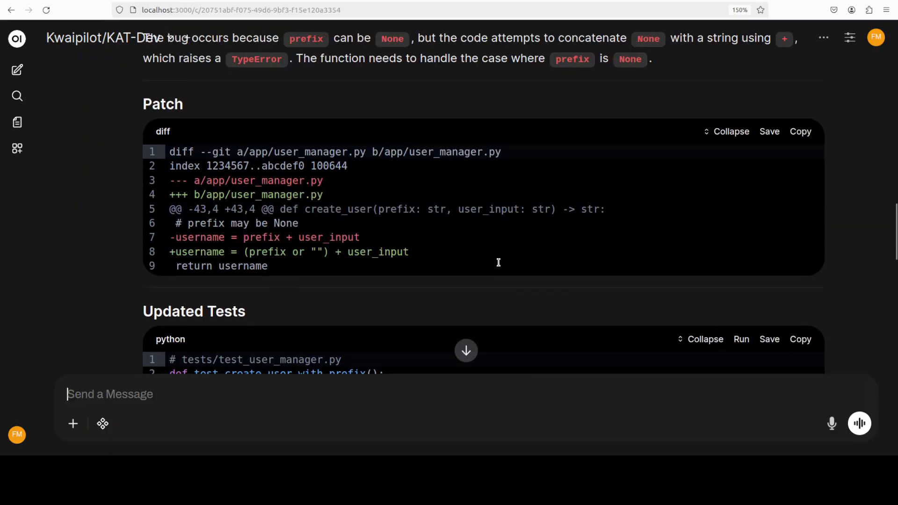
scroll("up", 3)
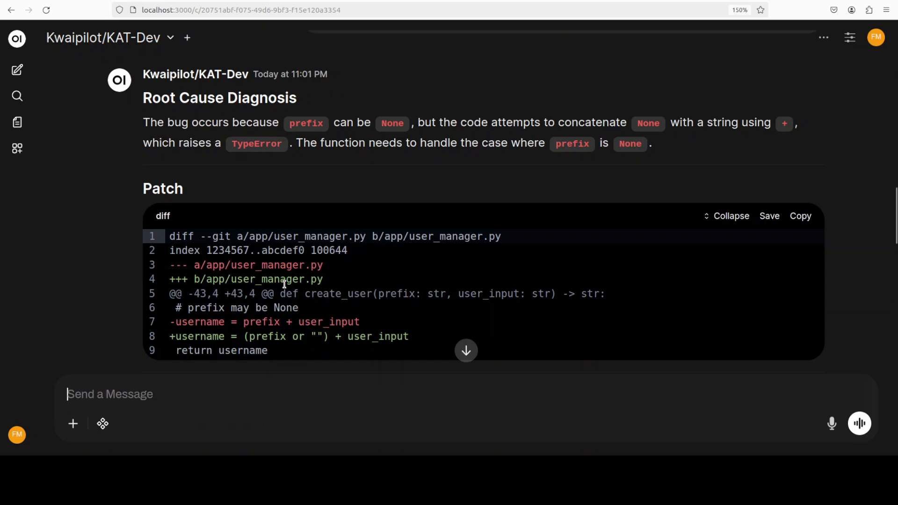
mouse_move(647, 265)
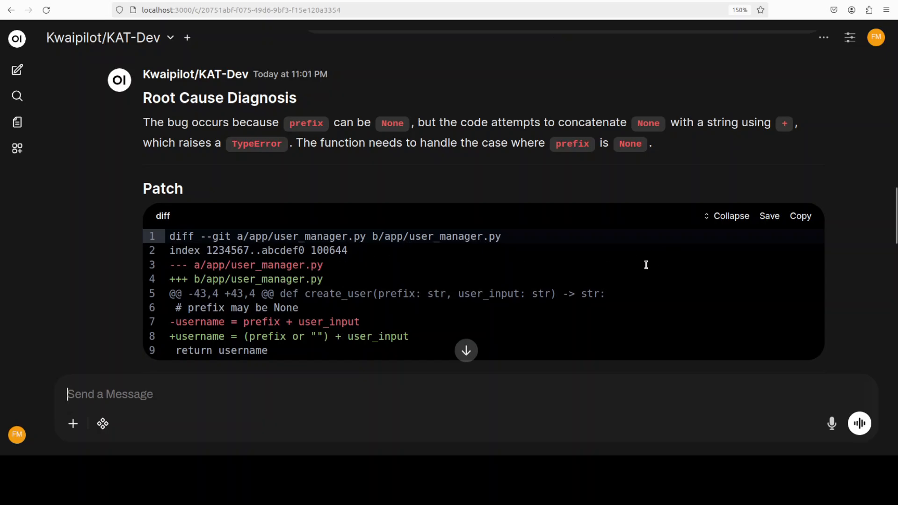
scroll("down", 3)
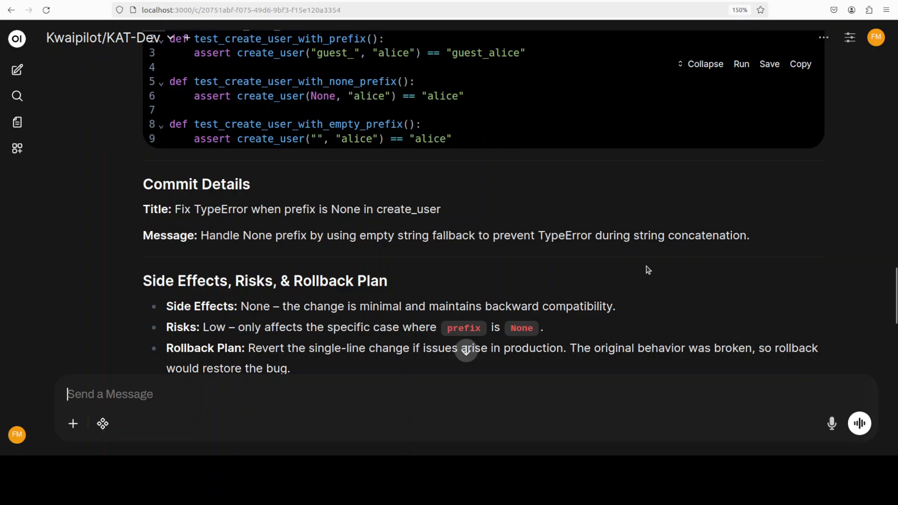
scroll("up", 3)
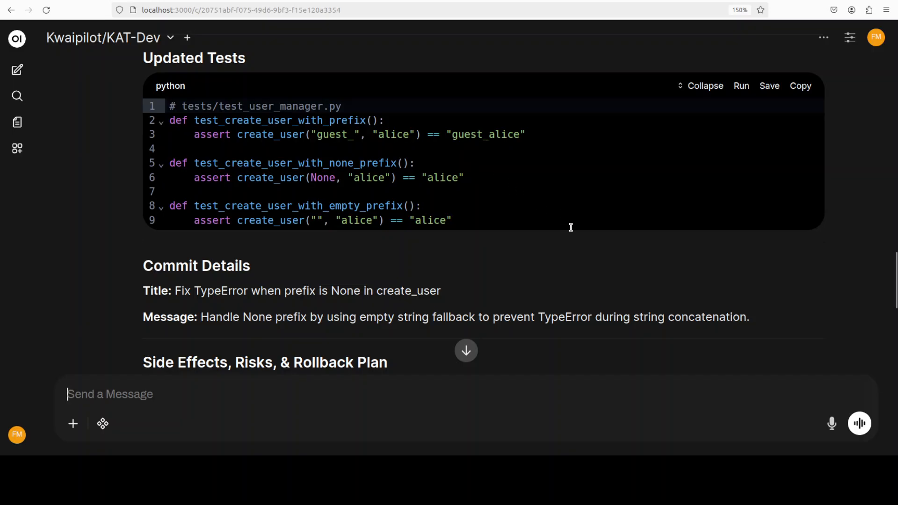
scroll("down", 3)
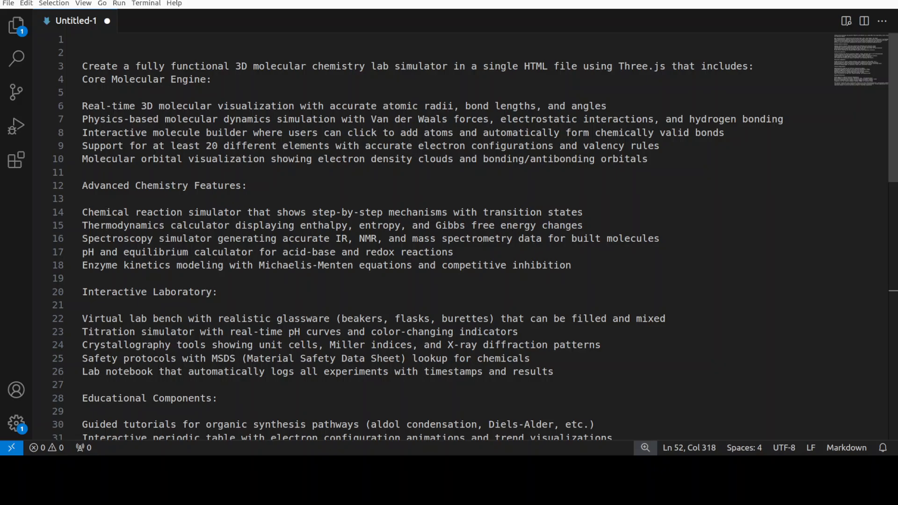
- Read through the chemistry lab simulator prompt in Untitled-1, then start a new Open WebUI chat
scroll("down", 3)
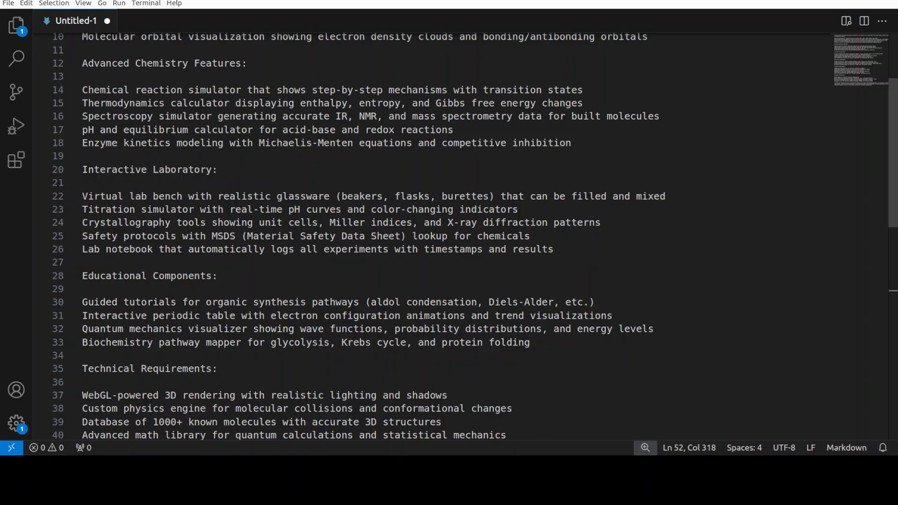
scroll("down", 3)
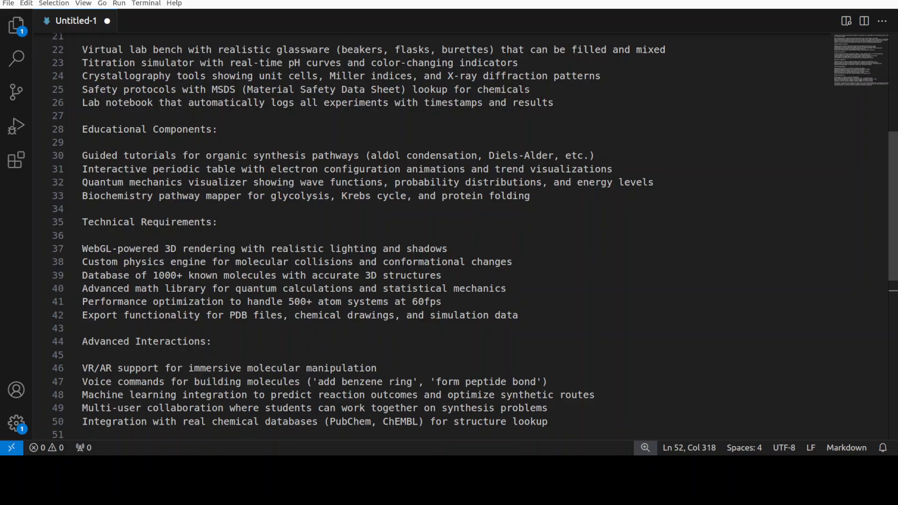
scroll("down", 3)
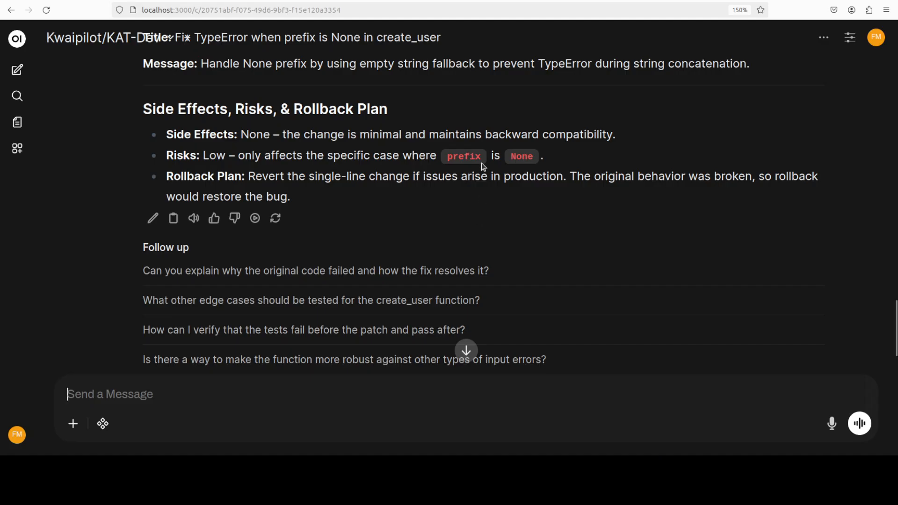
mouse_move(17, 70)
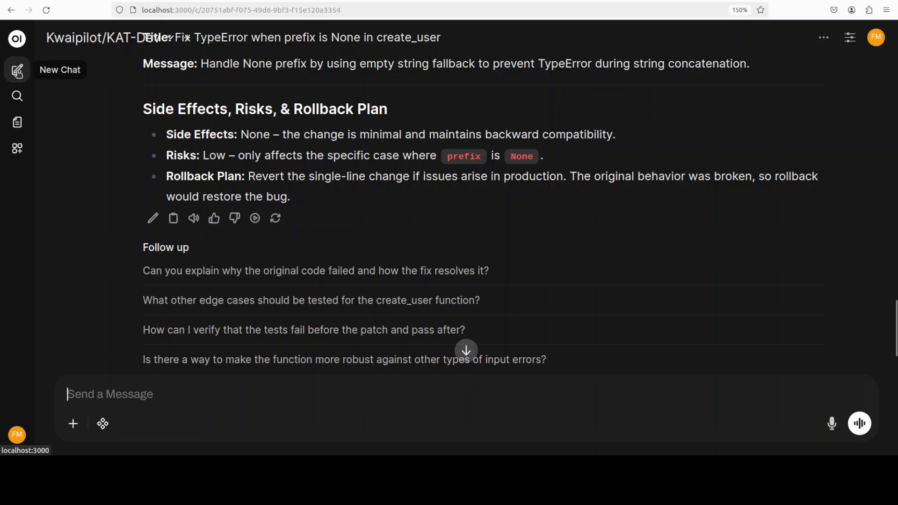
left_click(17, 69)
type("nvtop")
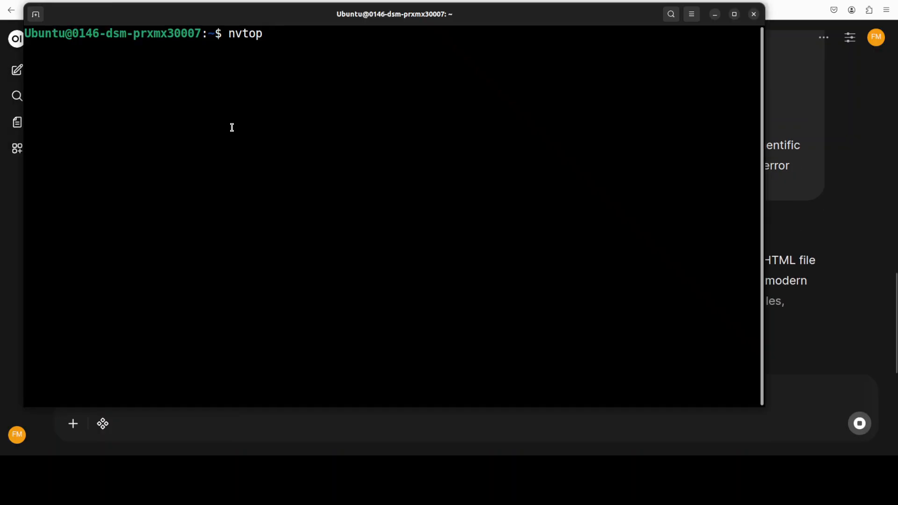
- Run nvtop to monitor the GPU while KAT-Dev generates the simulator
key("Return")
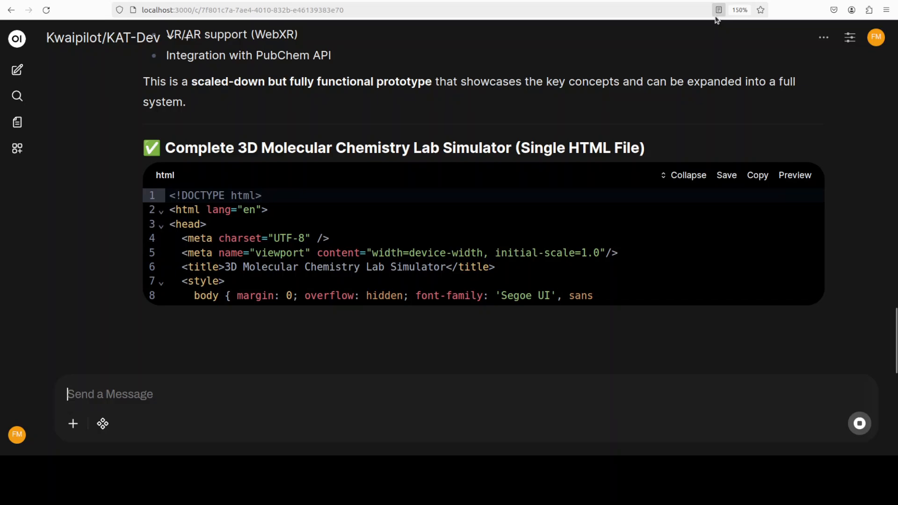
- Follow KAT-Dev's streaming reply: scaled-down prototype feature list and the simulator HTML code
scroll("down", 3)
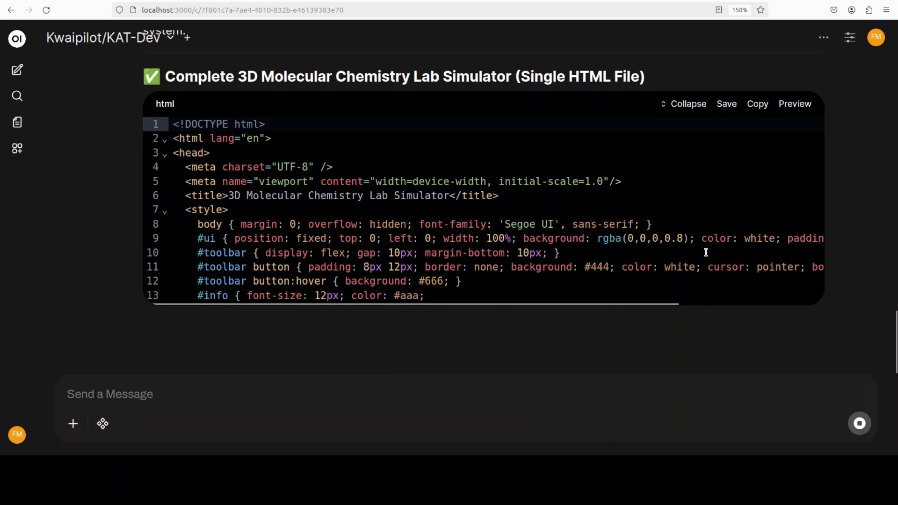
scroll("up", 3)
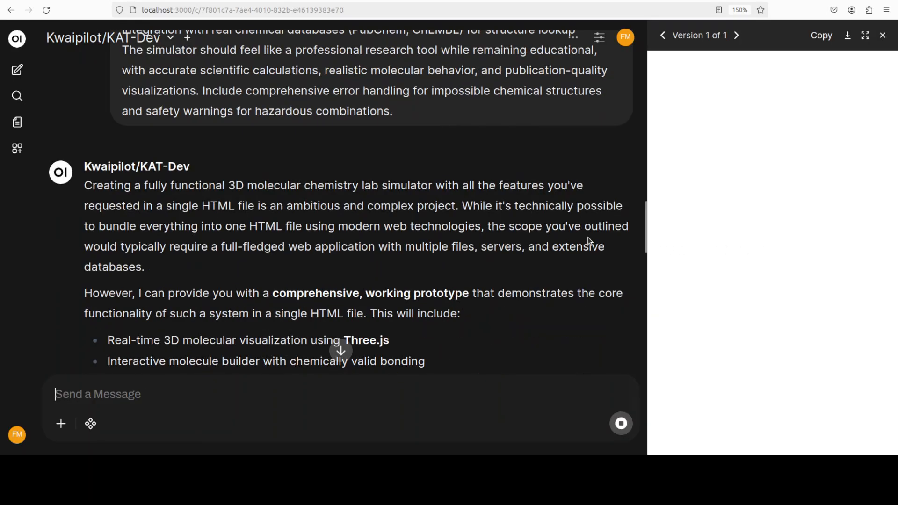
scroll("up", 3)
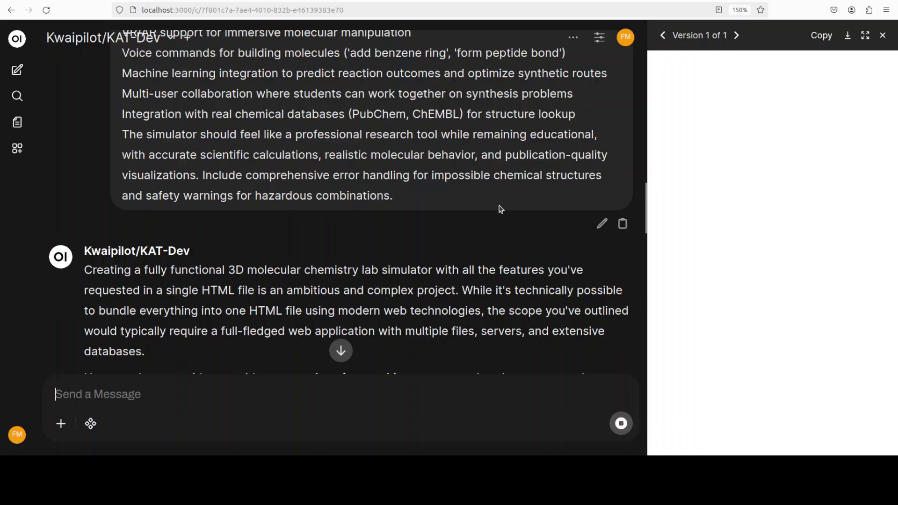
scroll("down", 3)
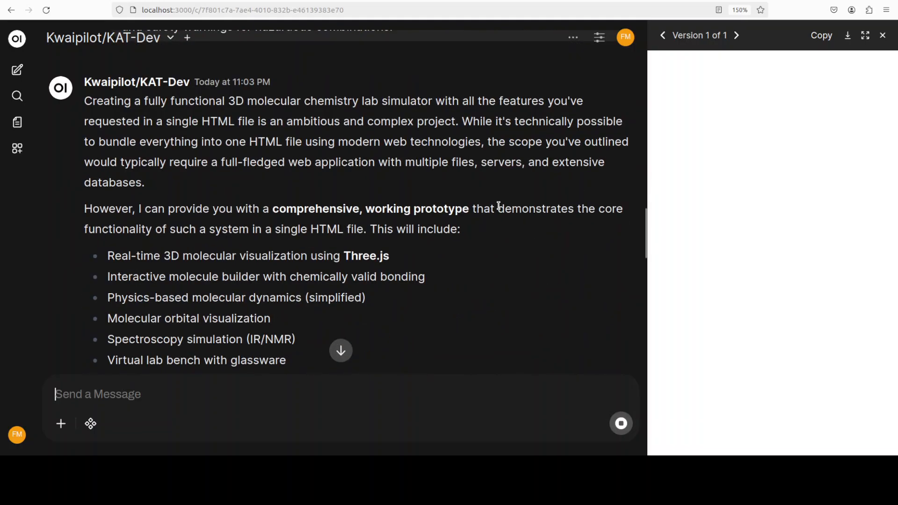
scroll("down", 3)
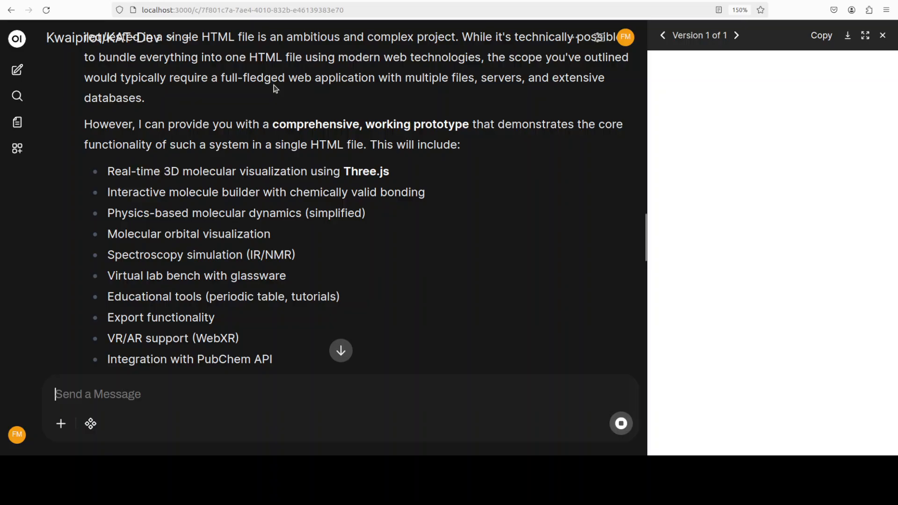
mouse_move(453, 82)
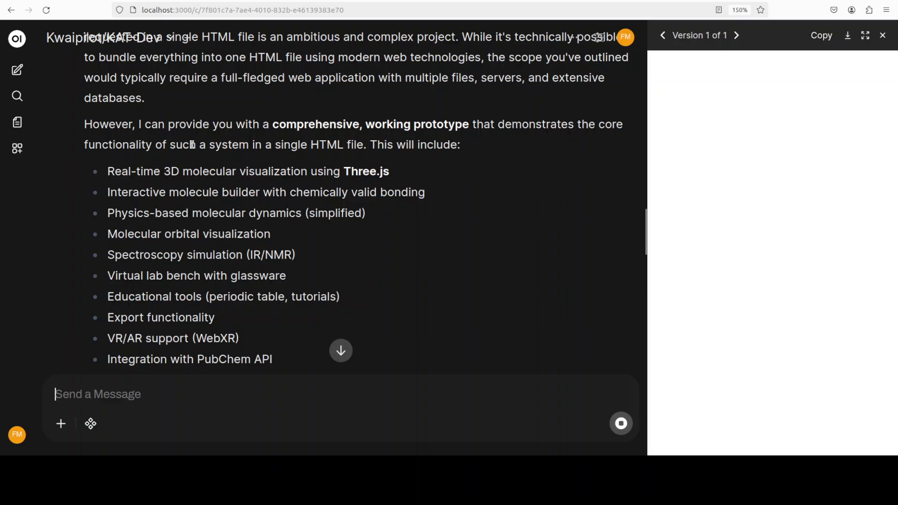
mouse_move(479, 137)
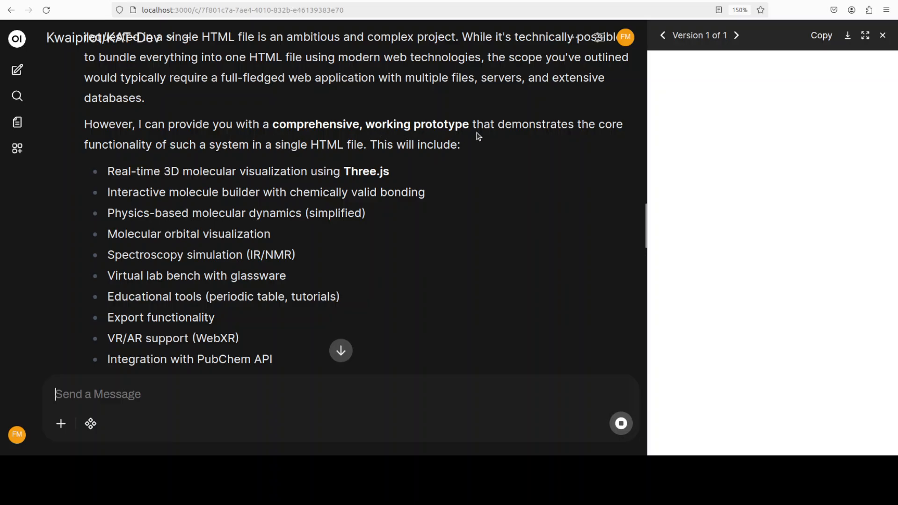
mouse_move(307, 160)
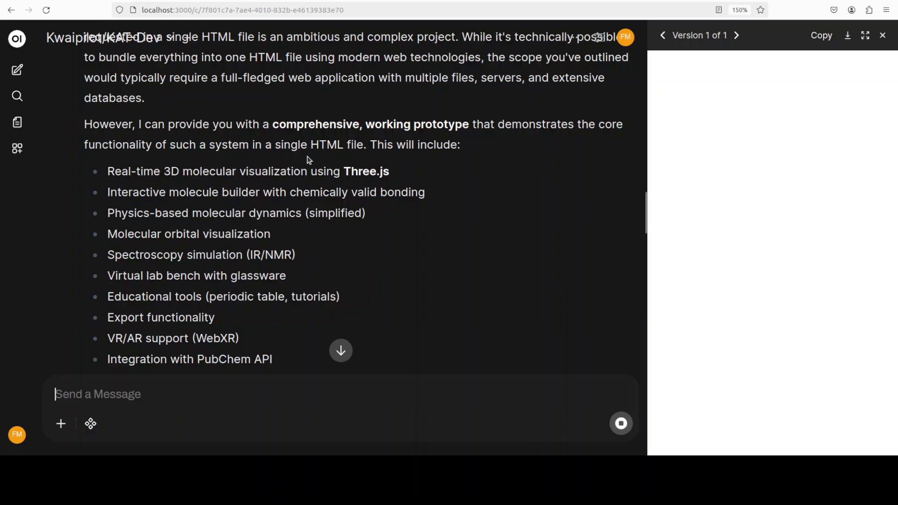
mouse_move(451, 224)
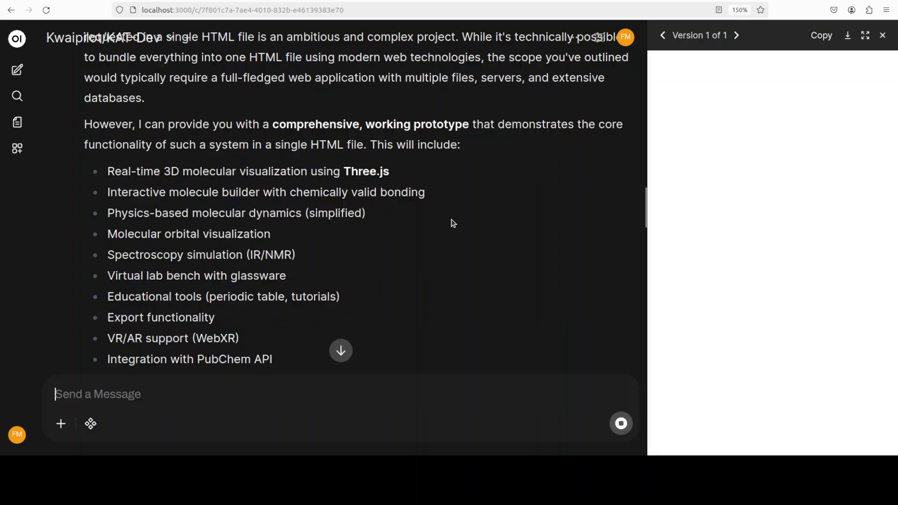
scroll("down", 3)
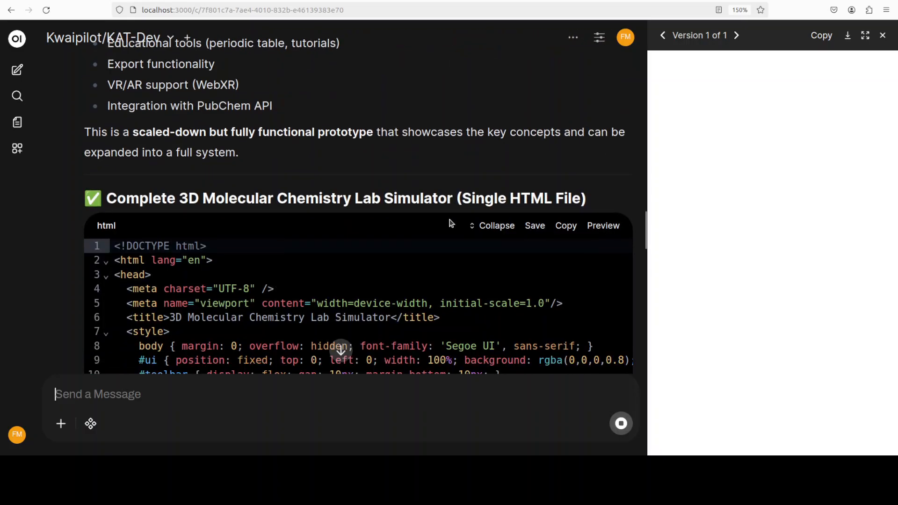
mouse_move(267, 155)
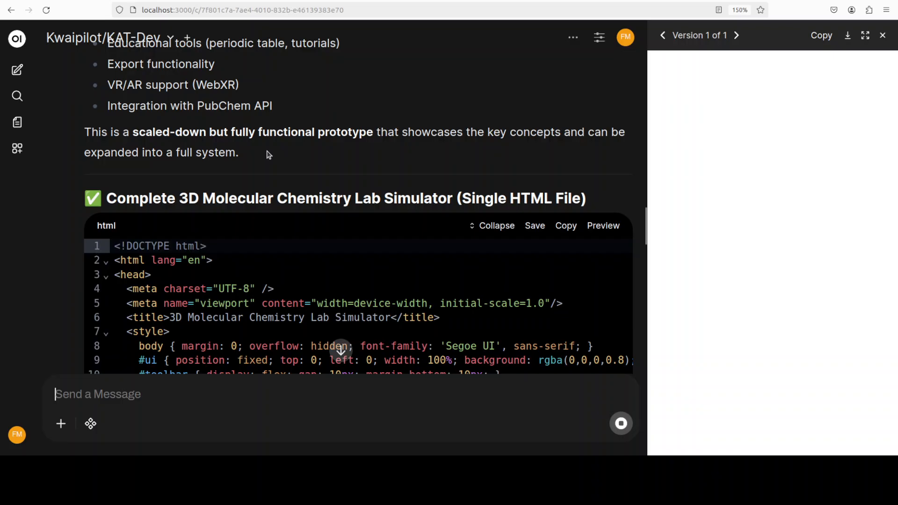
mouse_move(294, 149)
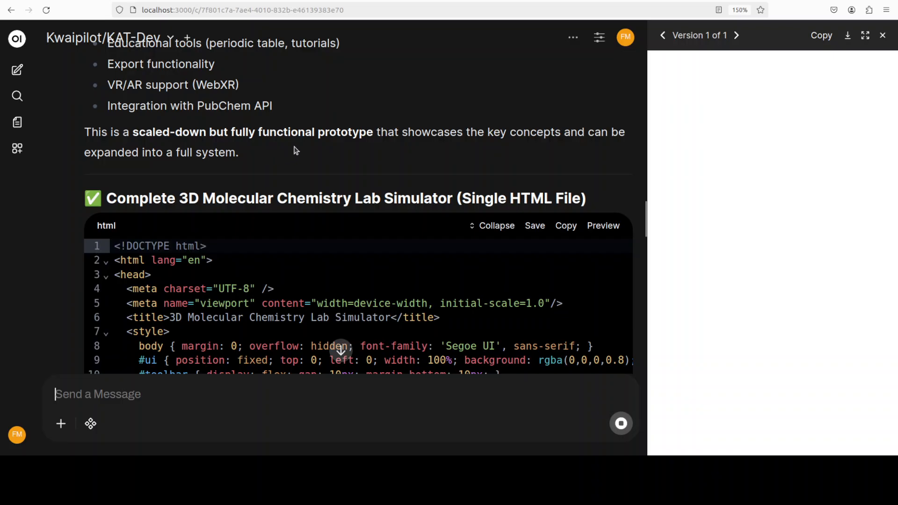
mouse_move(528, 157)
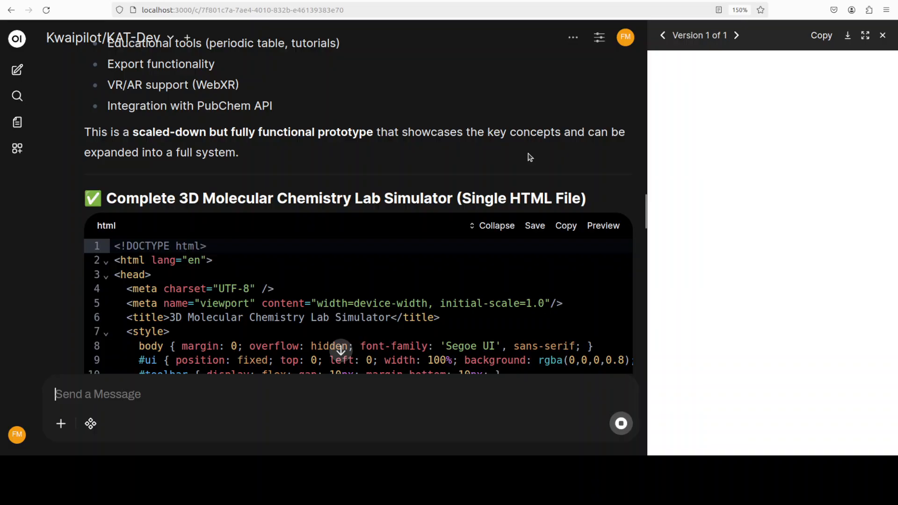
- Read down the code block, Features Implemented table, How to Use and Expansion Ideas as the preview loads
scroll("down", 3)
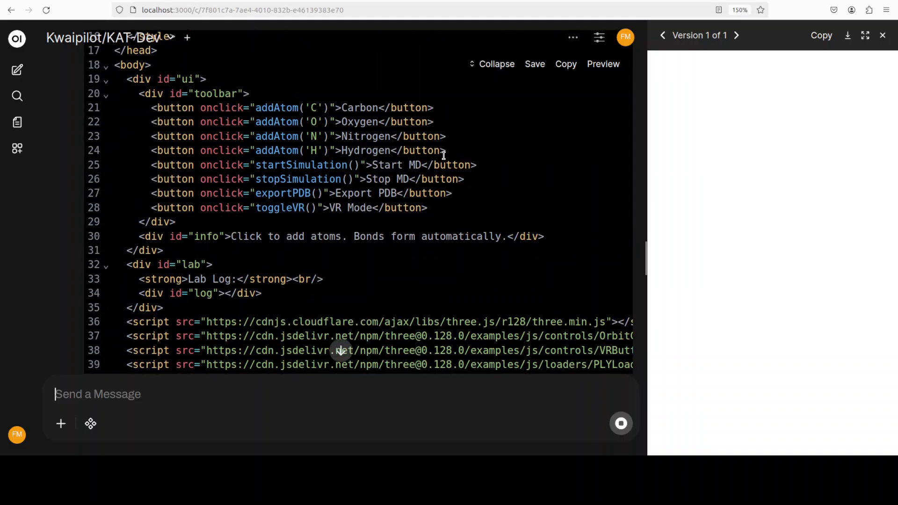
scroll("down", 3)
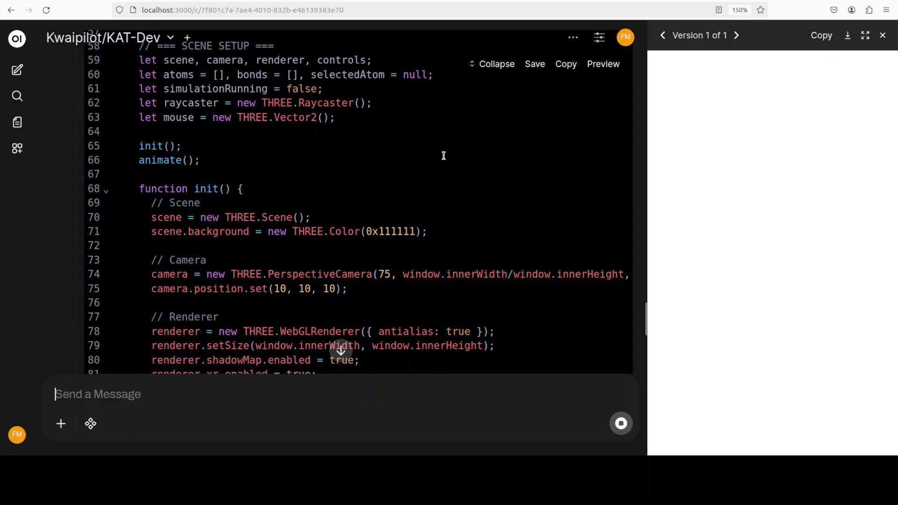
scroll("down", 3)
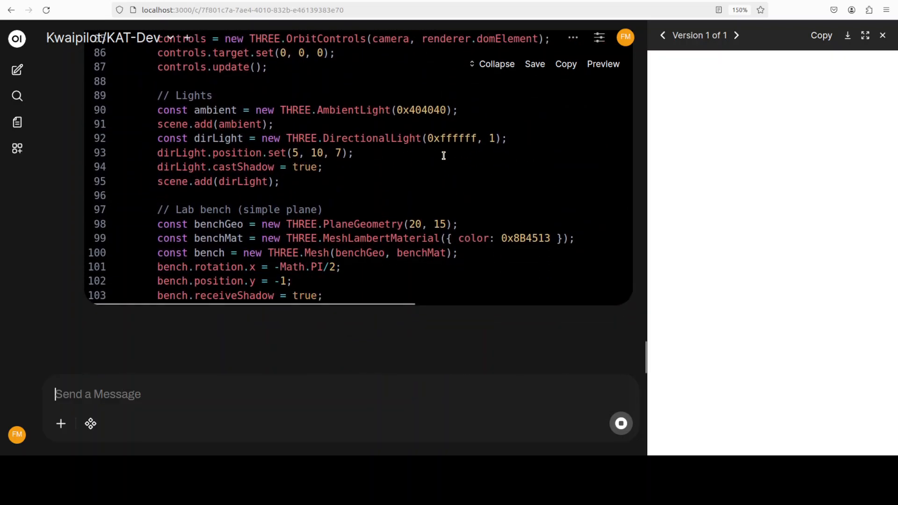
scroll("down", 3)
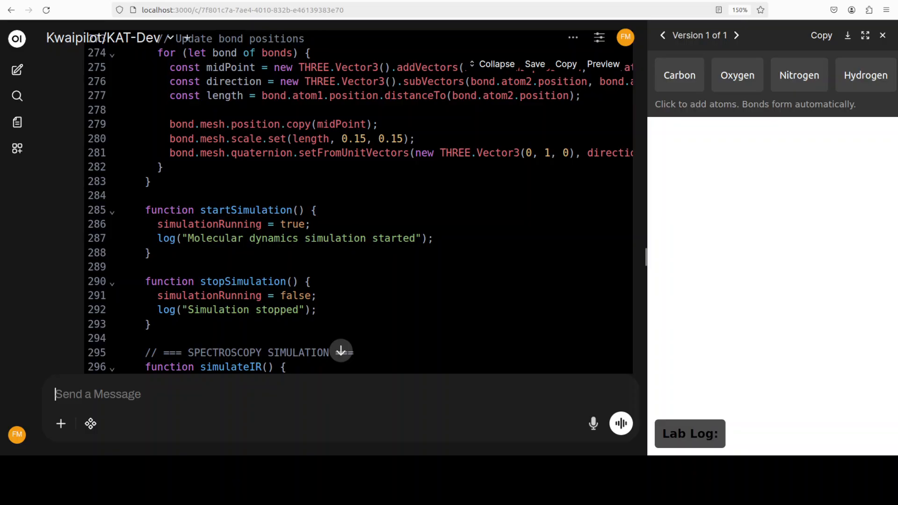
scroll("down", 3)
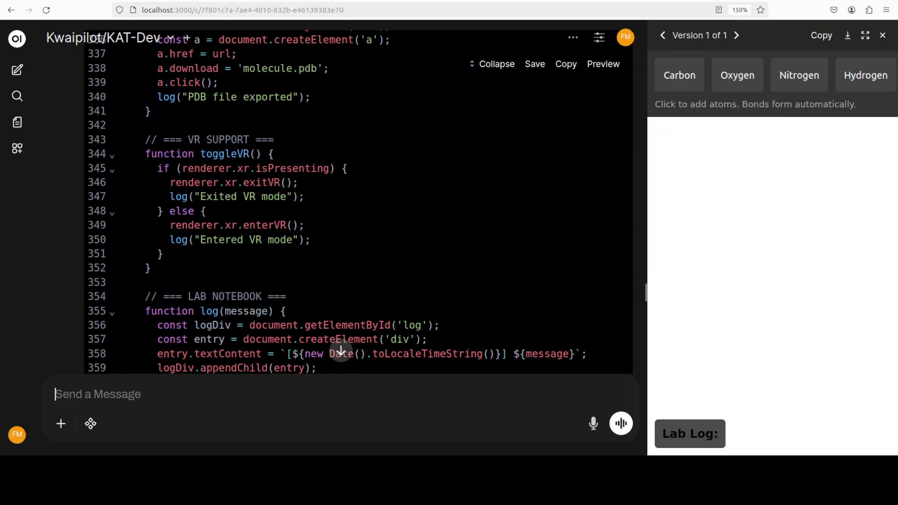
scroll("down", 3)
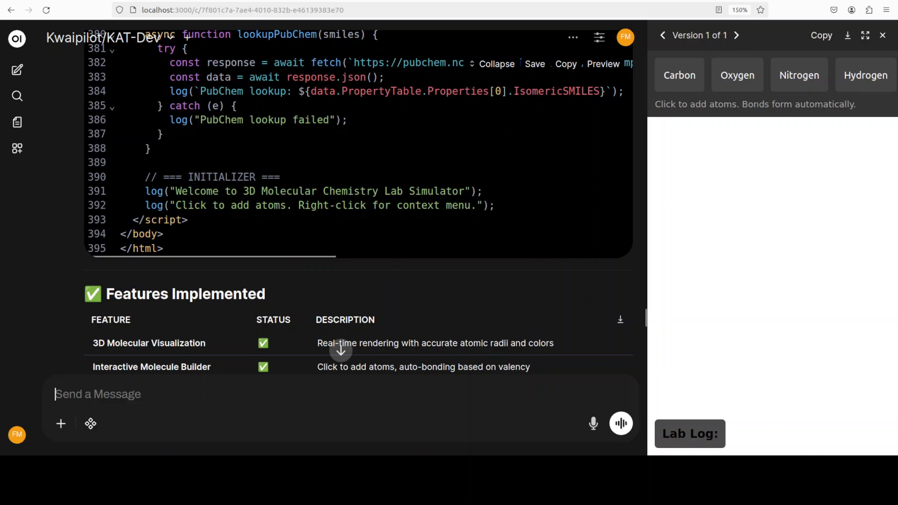
scroll("down", 3)
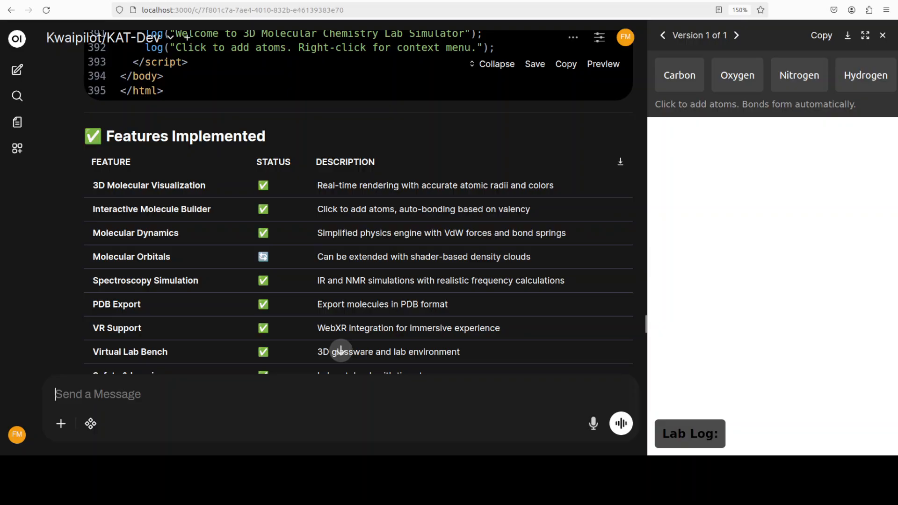
scroll("down", 3)
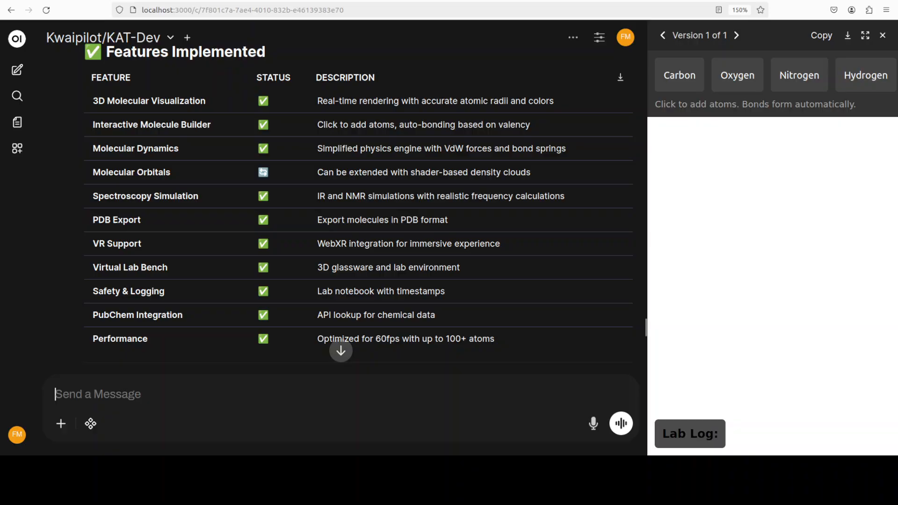
scroll("down", 3)
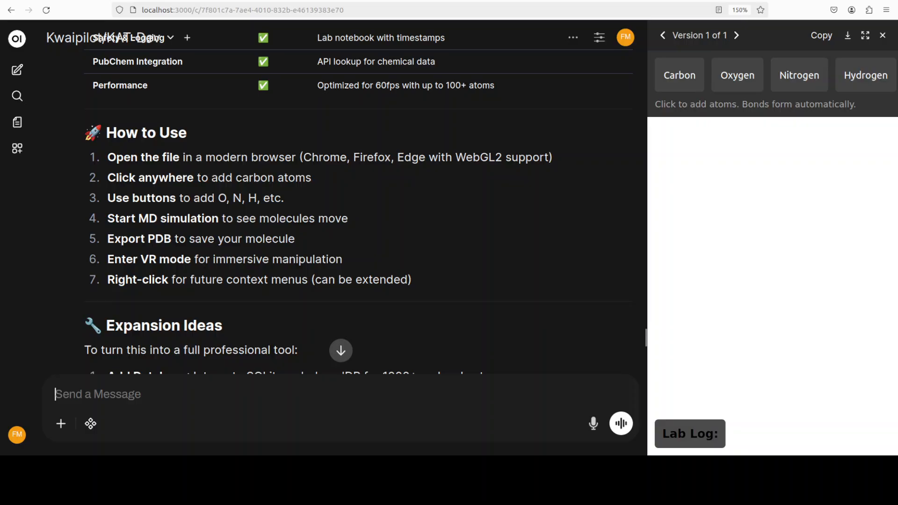
scroll("down", 3)
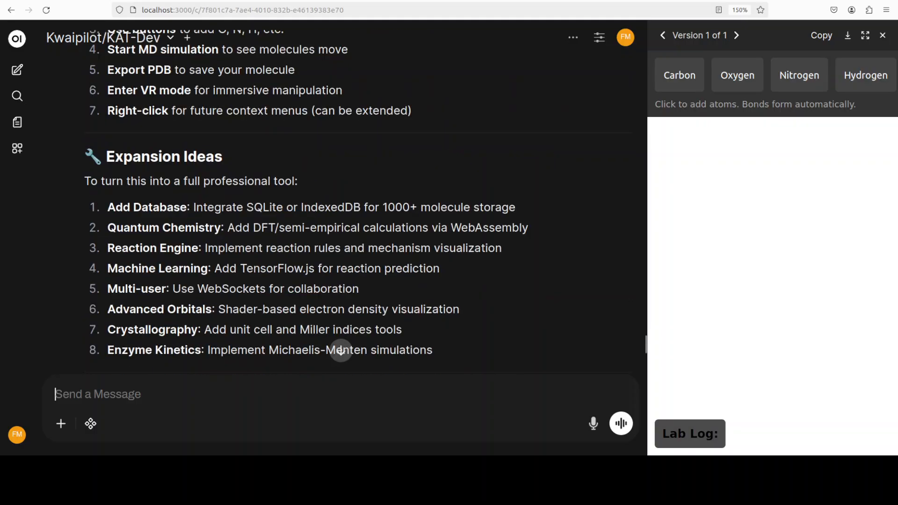
scroll("down", 3)
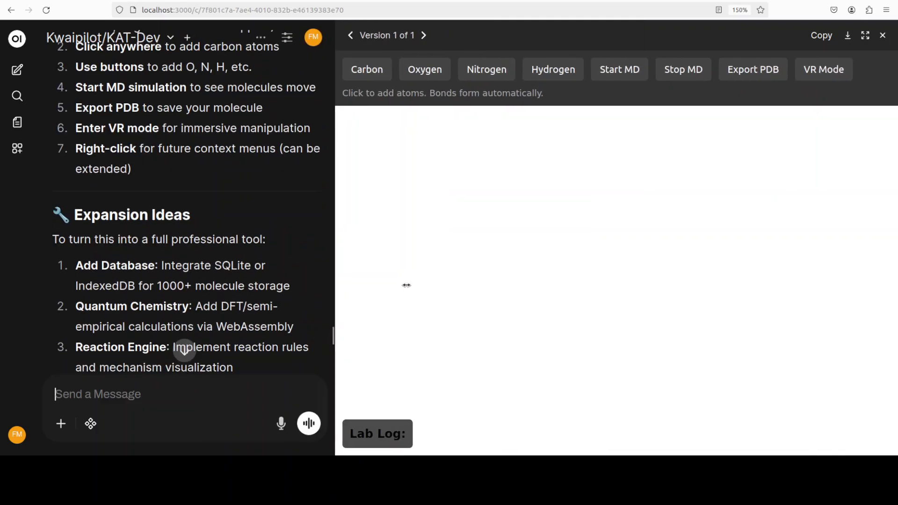
mouse_move(425, 69)
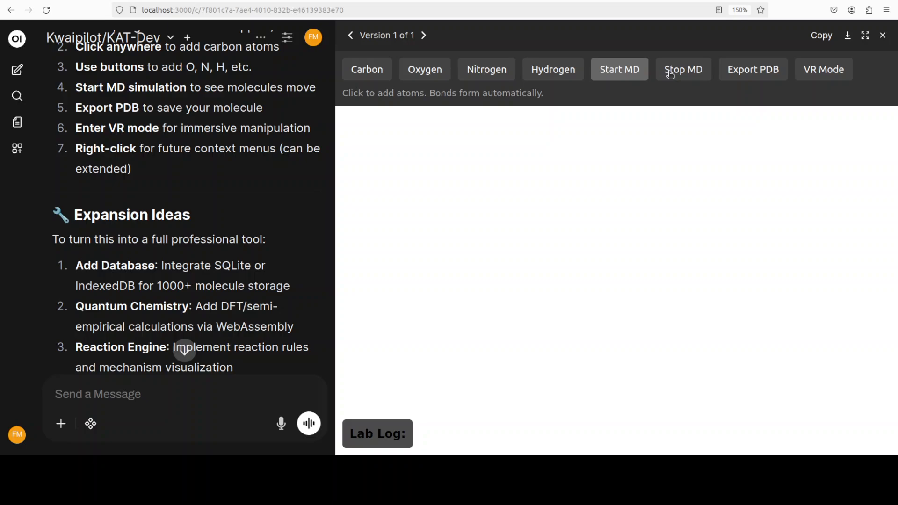
mouse_move(388, 390)
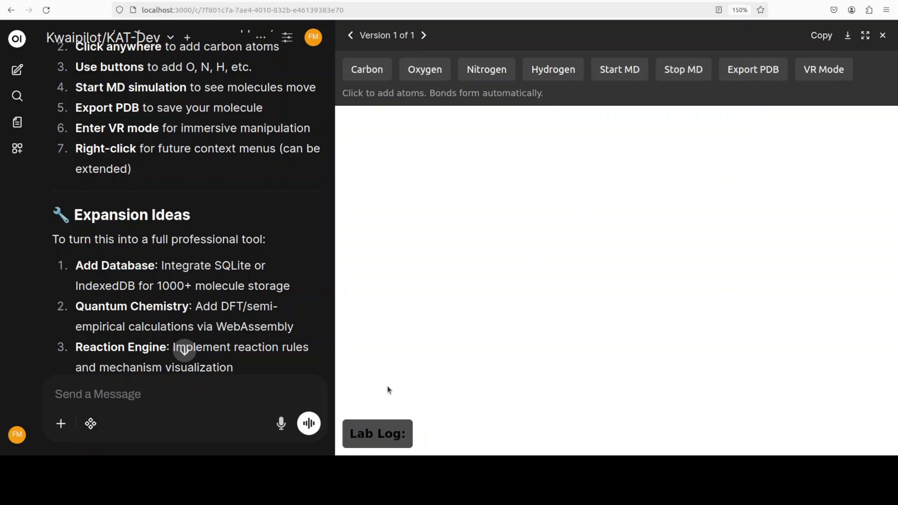
mouse_move(482, 156)
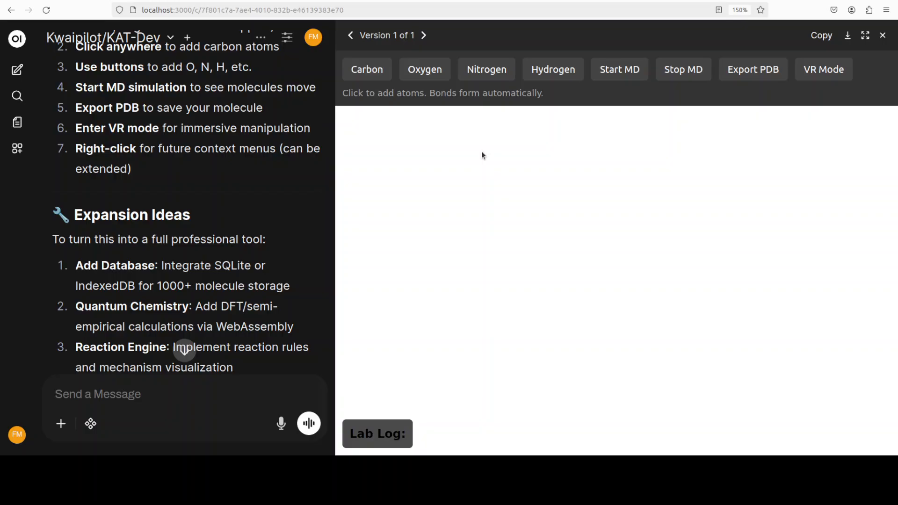
mouse_move(829, 44)
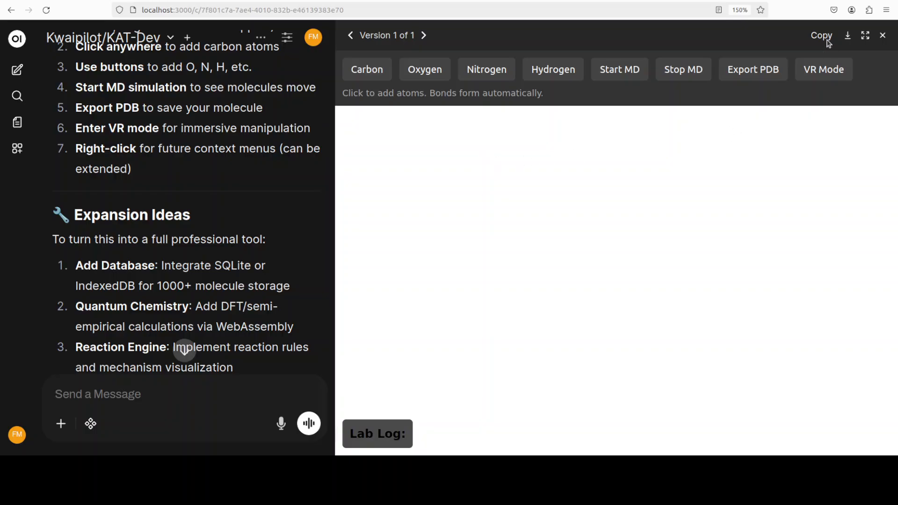
mouse_move(335, 334)
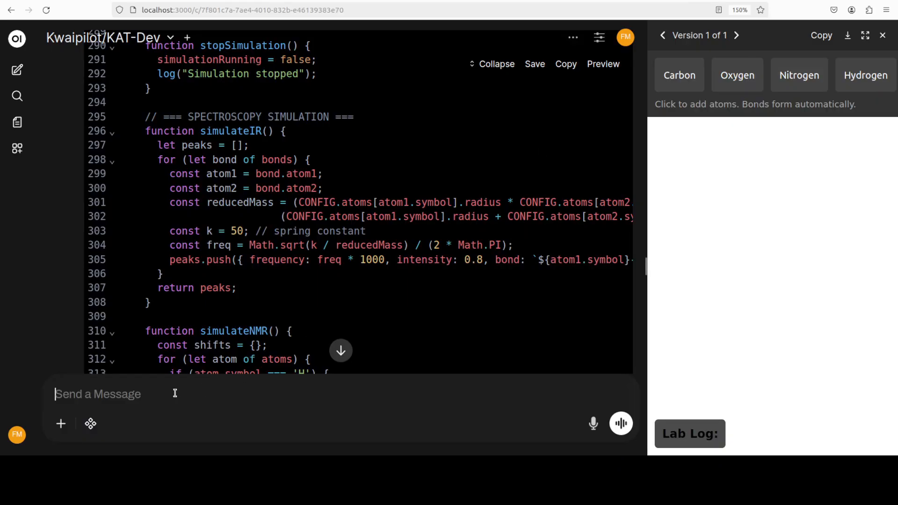
- Tell KAT-Dev 'I am clicking on the buttons and nothing is happening' and send it for a fixed version
type("I am")
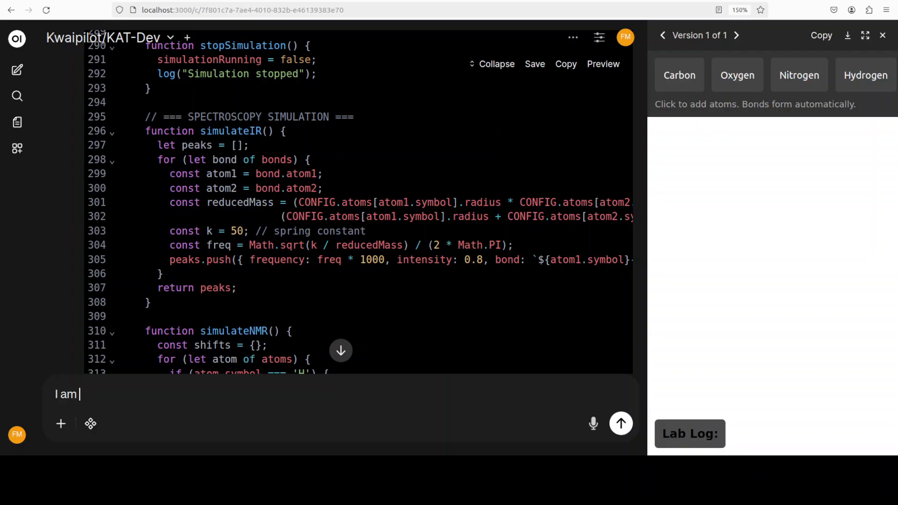
type("clicking on")
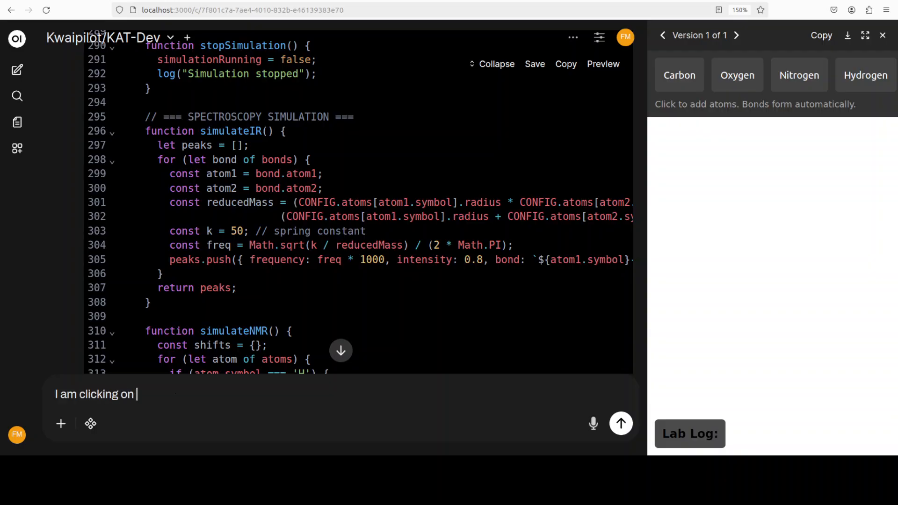
type("the buttons in")
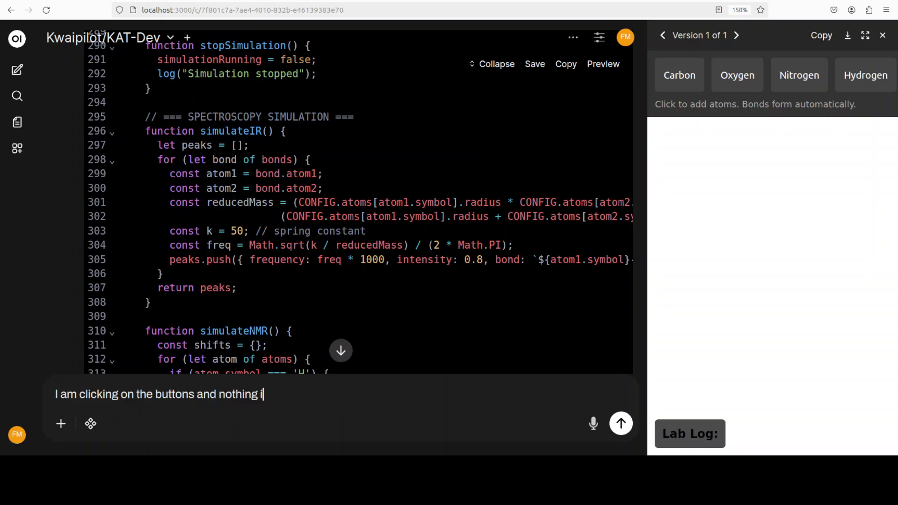
left_click(620, 423)
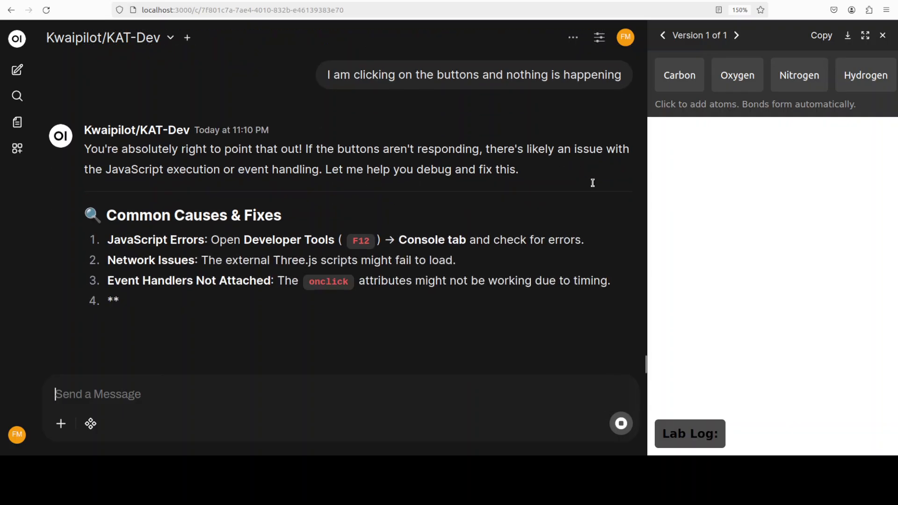
scroll("down", 3)
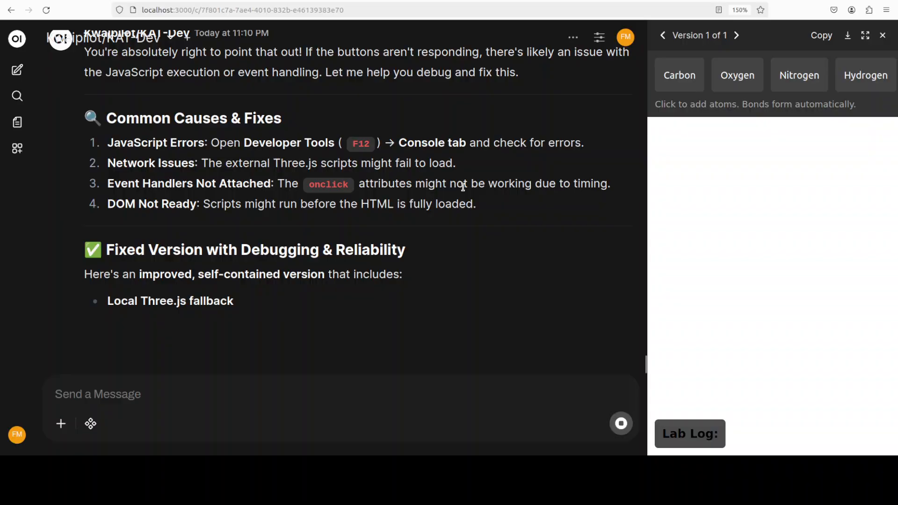
scroll("down", 3)
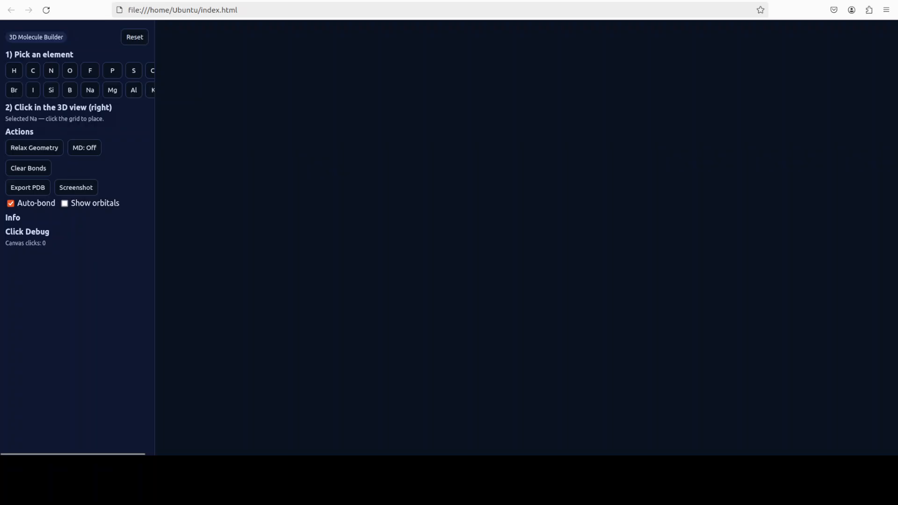
- In the 3D Molecule Builder, pick elements ending with hydrogen and enable Show orbitals
left_click(70, 90)
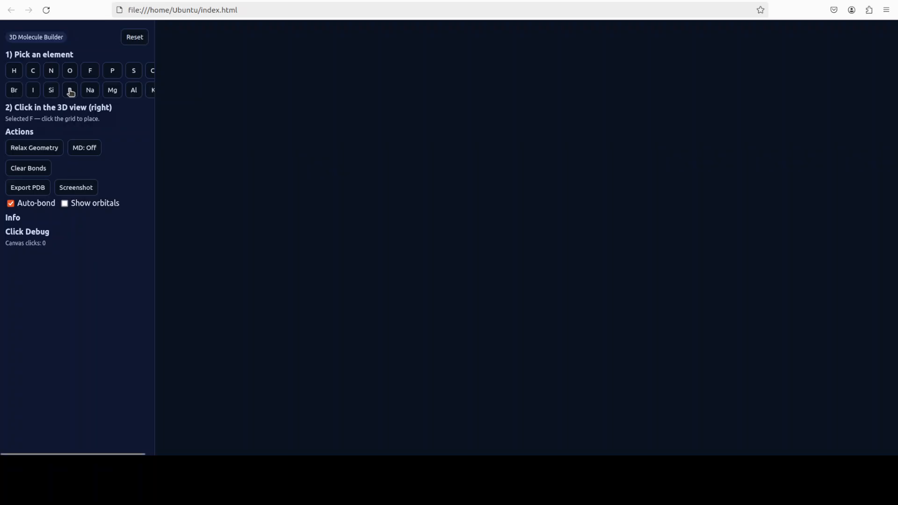
left_click(112, 90)
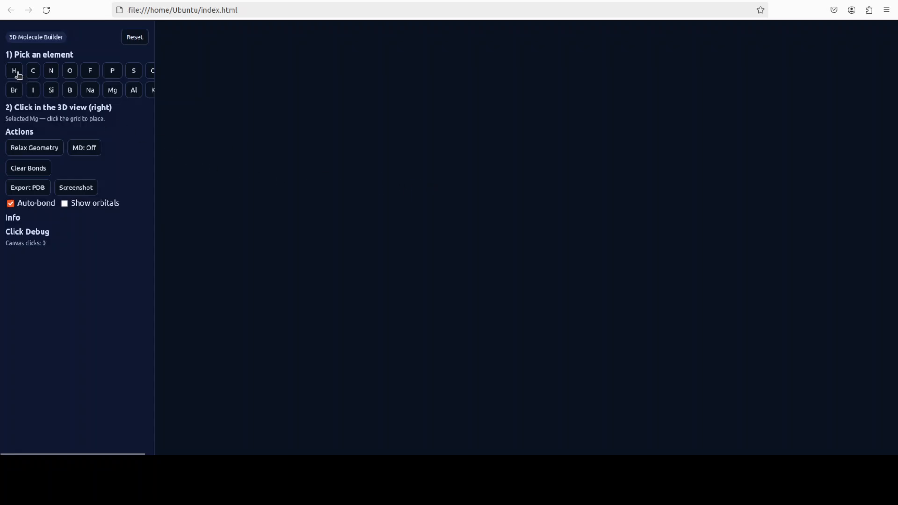
left_click(14, 70)
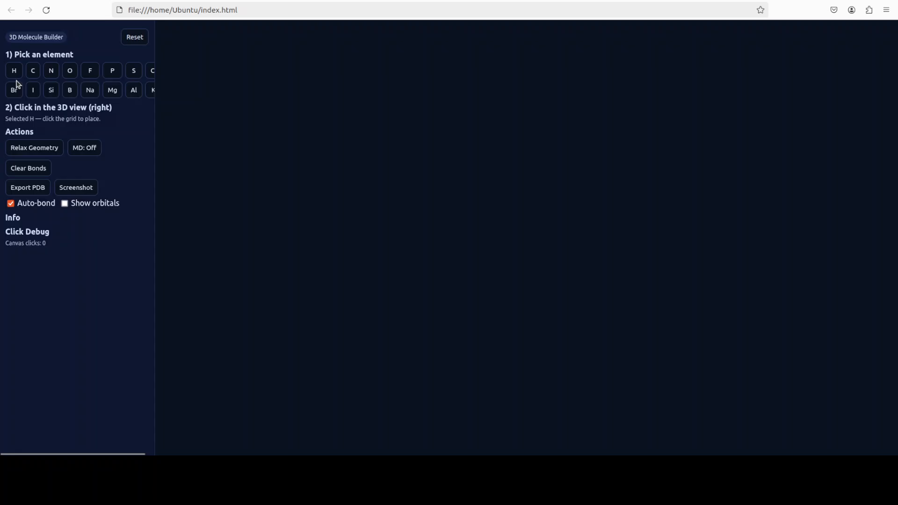
mouse_move(85, 138)
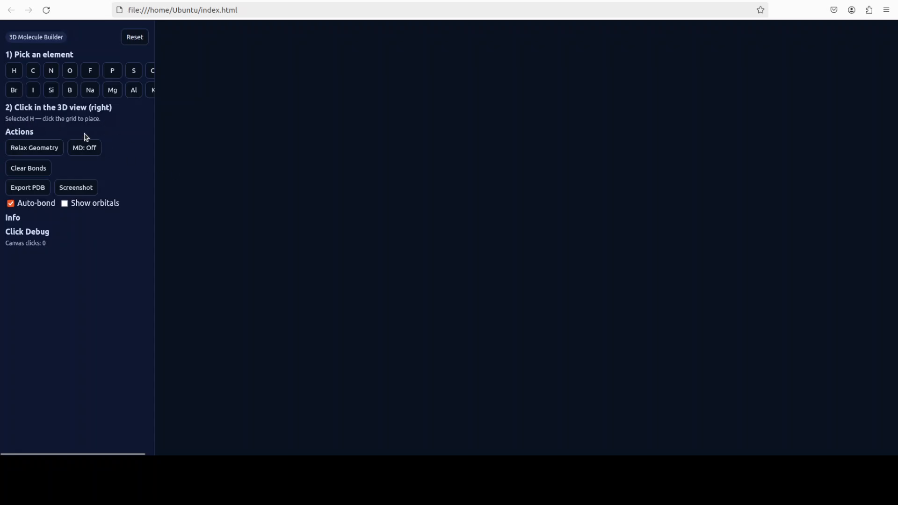
mouse_move(562, 249)
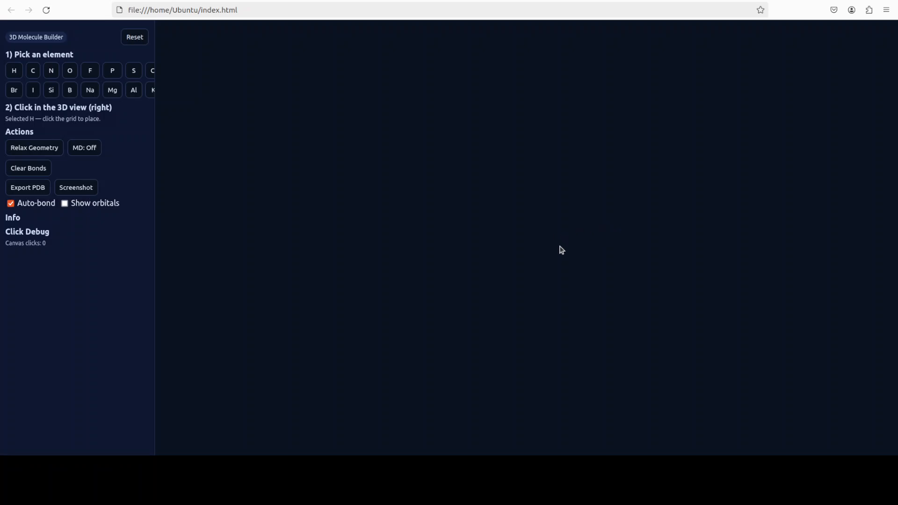
left_click(65, 203)
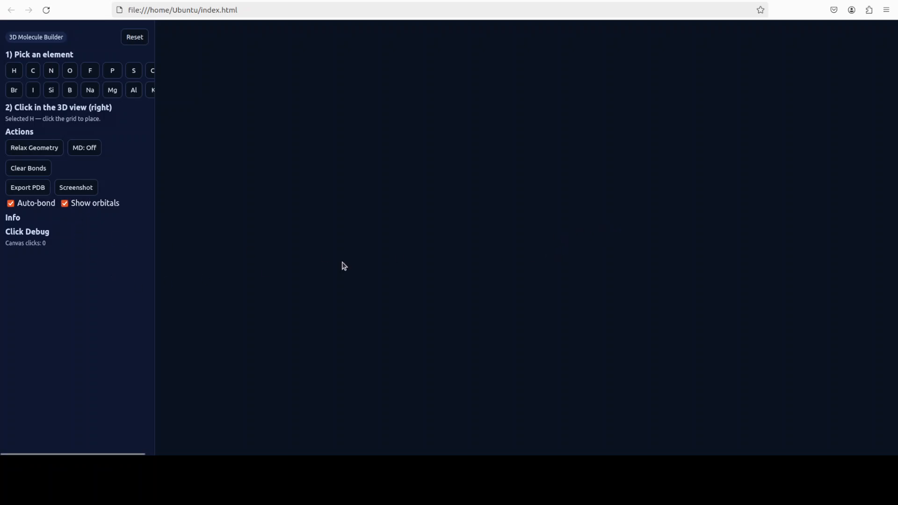
mouse_move(620, 249)
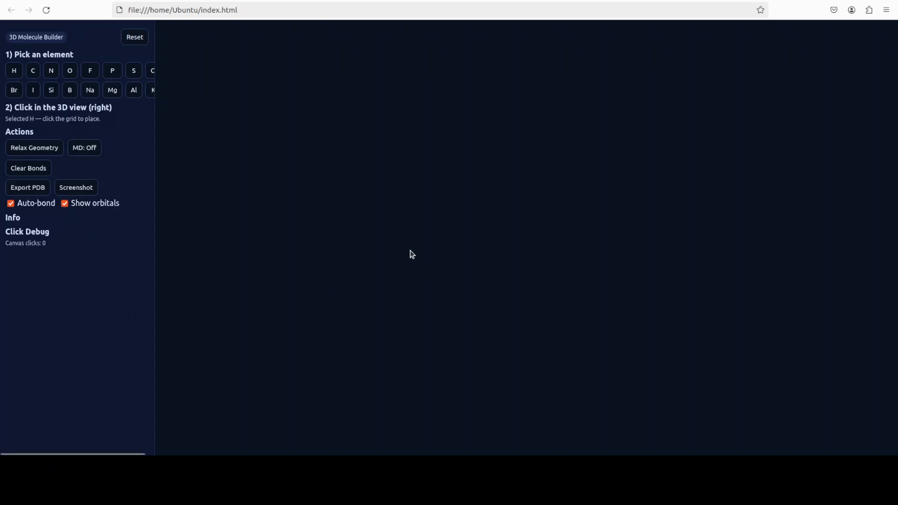
mouse_move(675, 198)
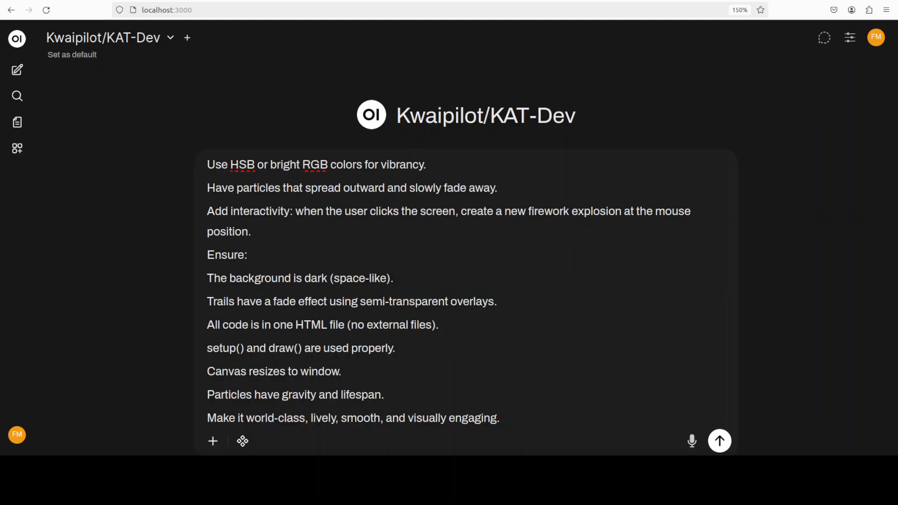
- Send the p5.js rocket-and-fireworks prompt to KAT-Dev so its HTML starts streaming
scroll("up", 3)
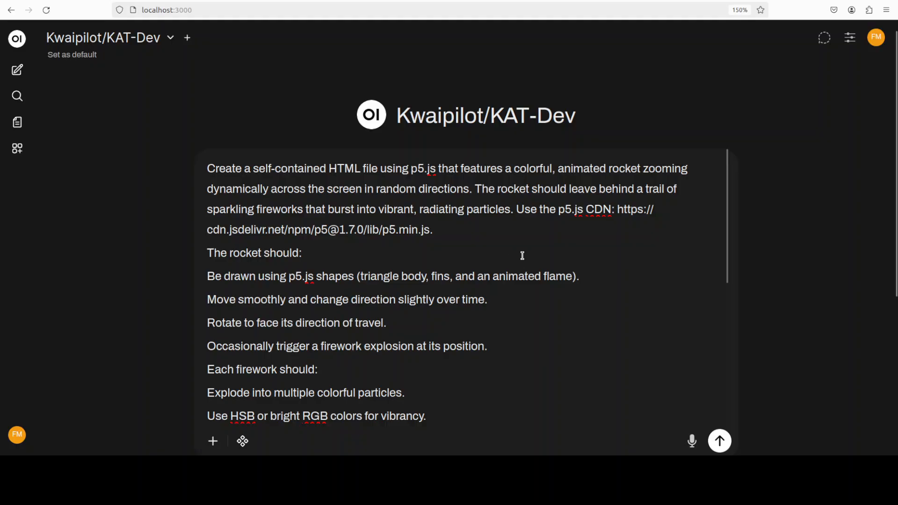
mouse_move(667, 258)
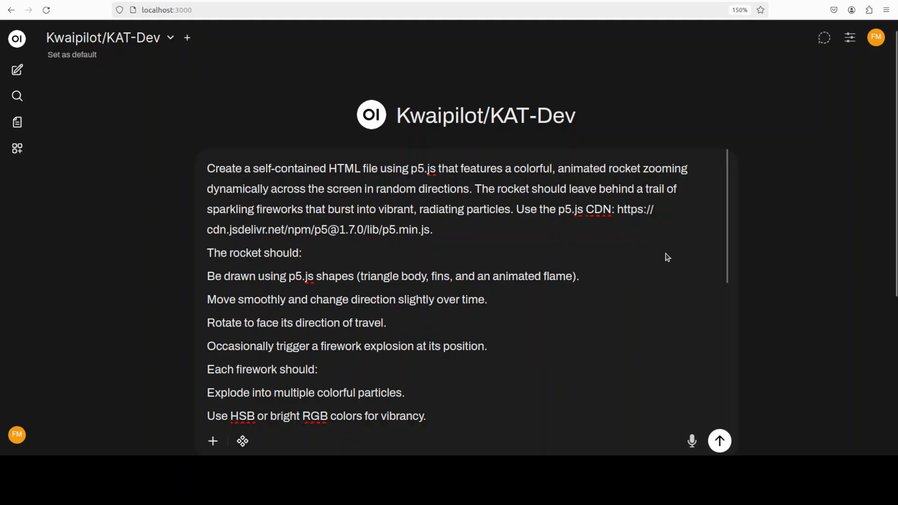
left_click(719, 441)
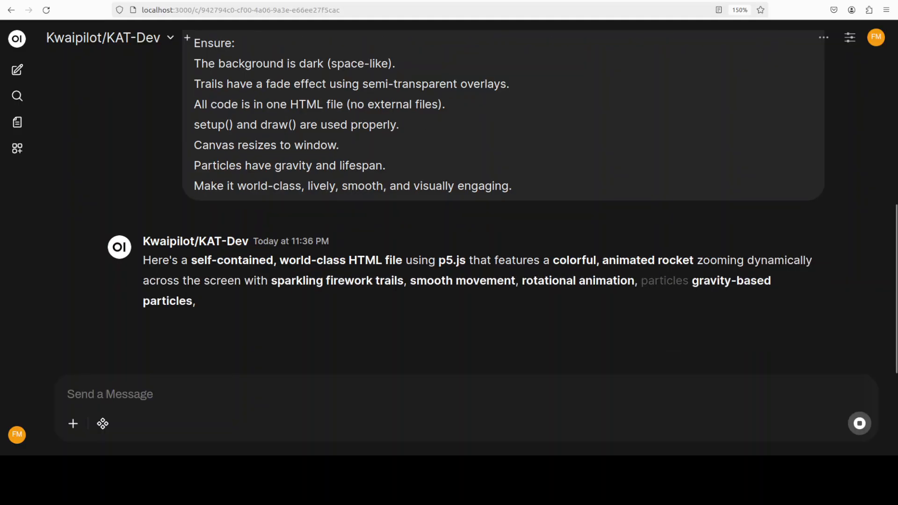
scroll("down", 3)
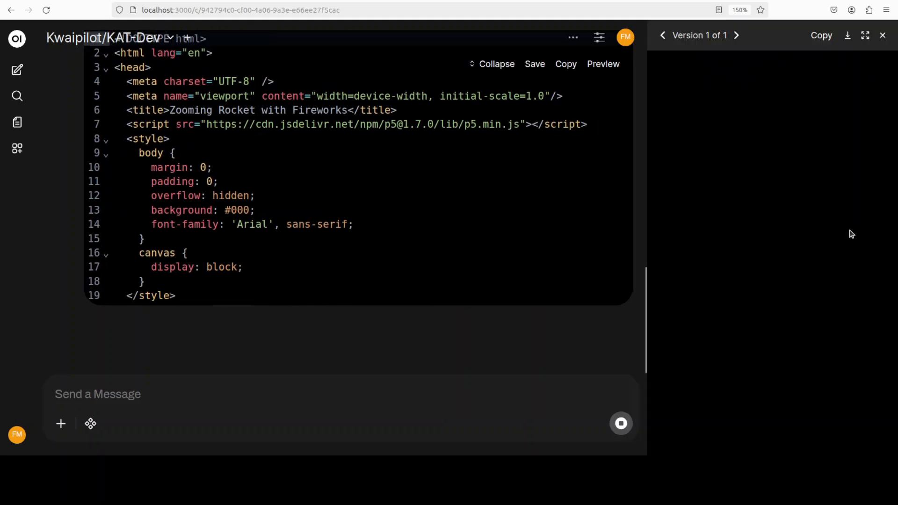
- Scroll through the streaming p5.js reply as the Particle class's update and display methods appear
scroll("down", 3)
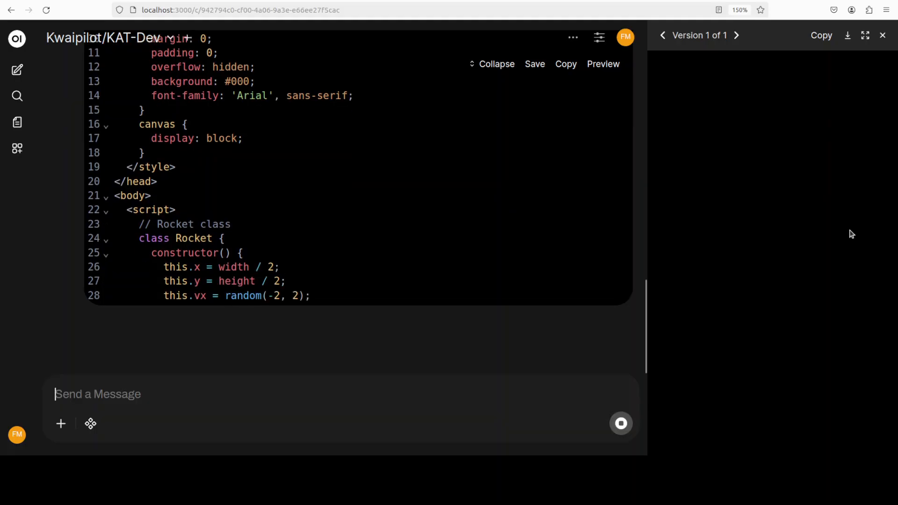
scroll("down", 3)
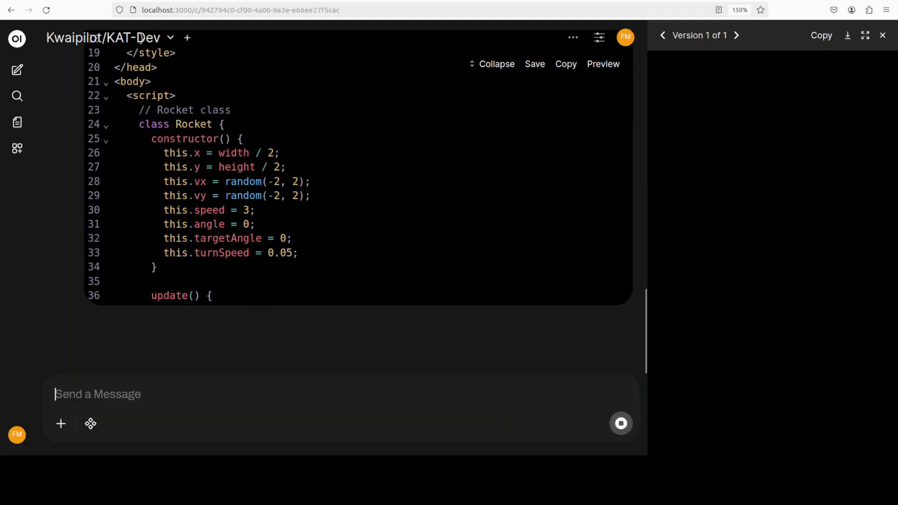
scroll("down", 3)
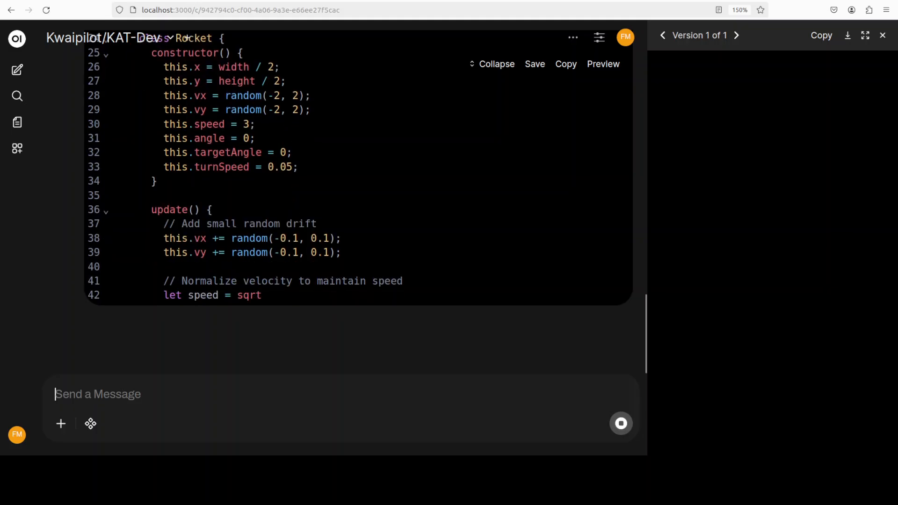
scroll("down", 3)
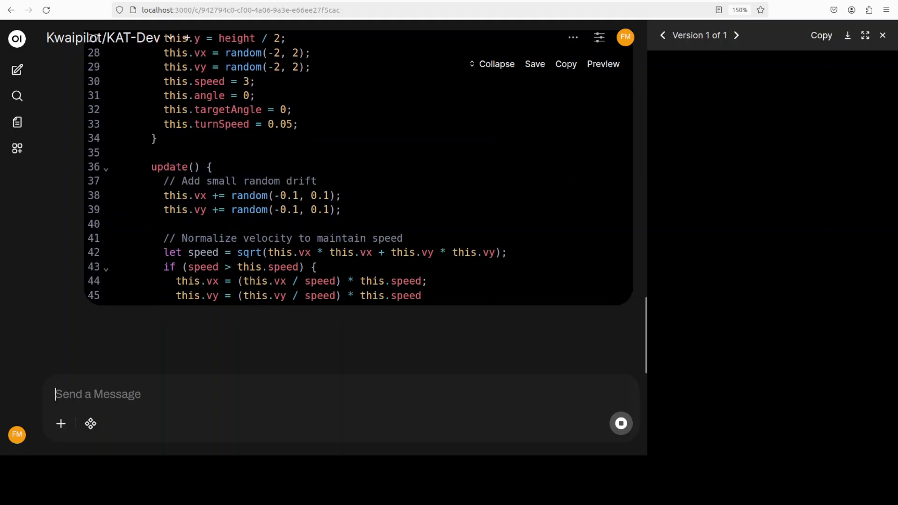
scroll("down", 3)
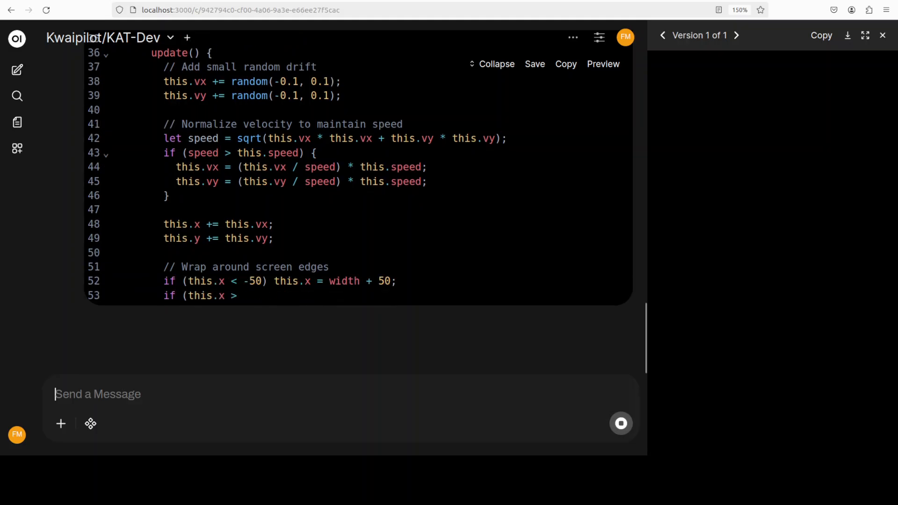
scroll("down", 3)
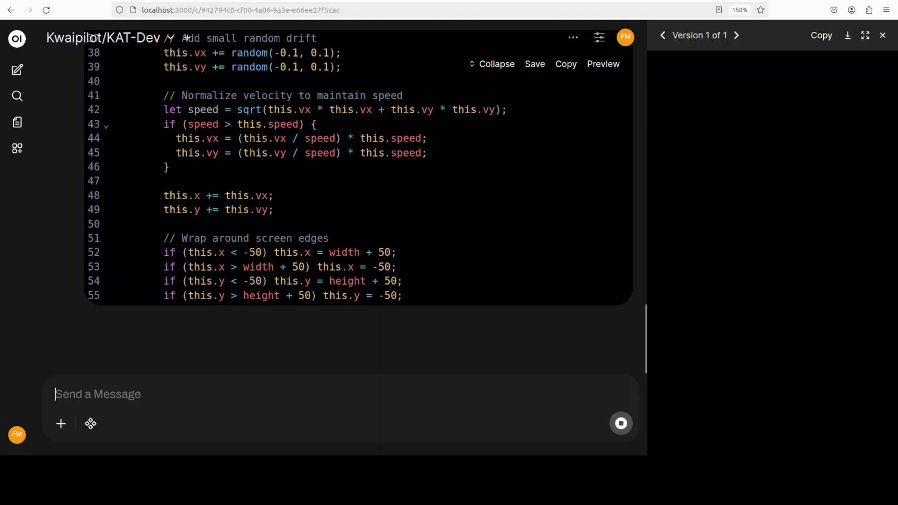
scroll("down", 3)
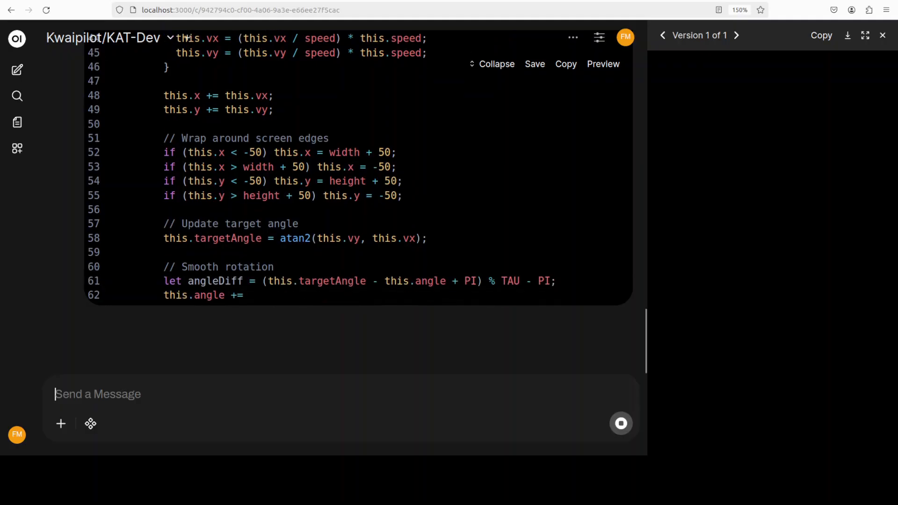
scroll("down", 3)
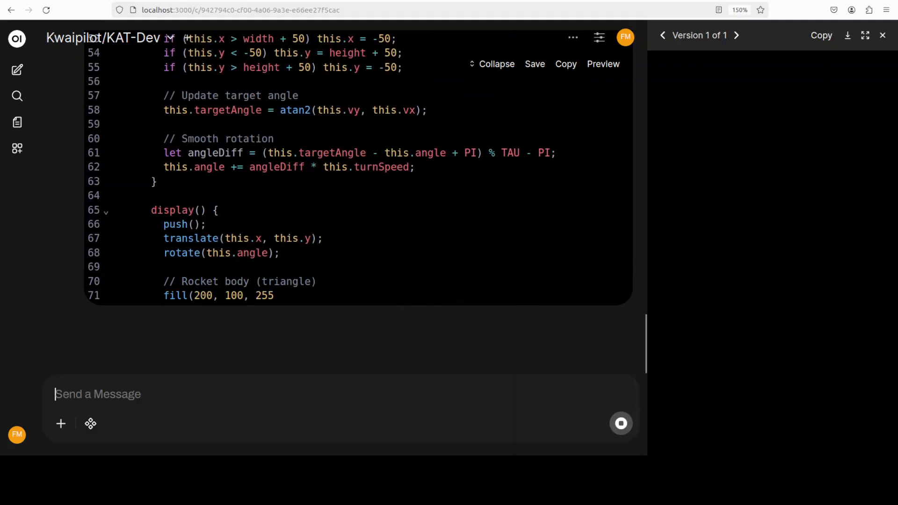
scroll("down", 3)
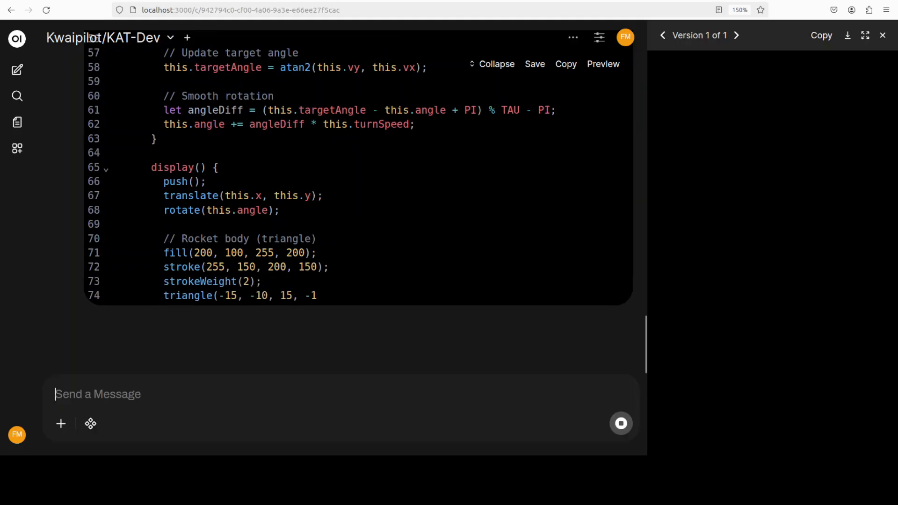
scroll("down", 3)
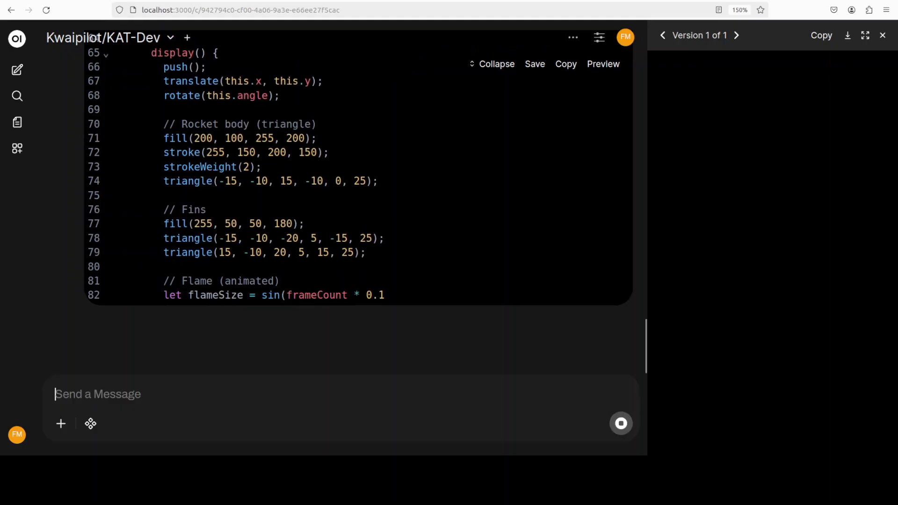
scroll("down", 3)
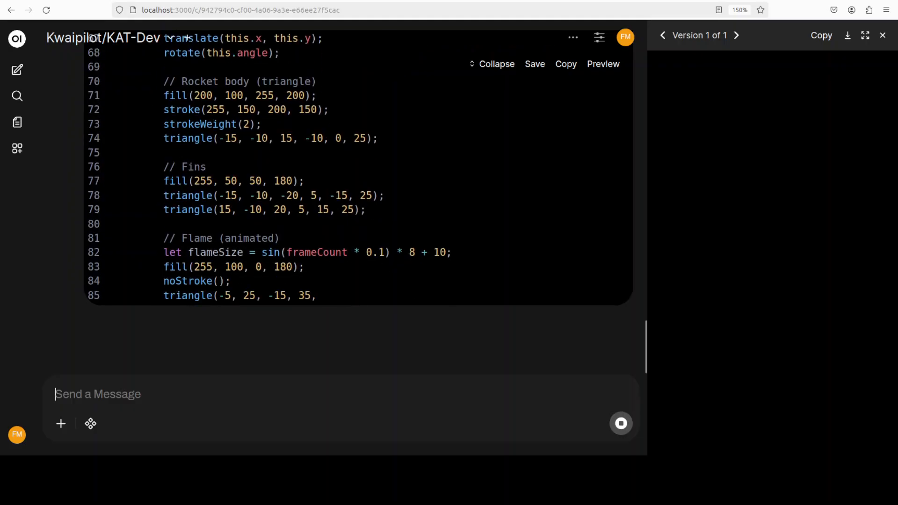
scroll("down", 3)
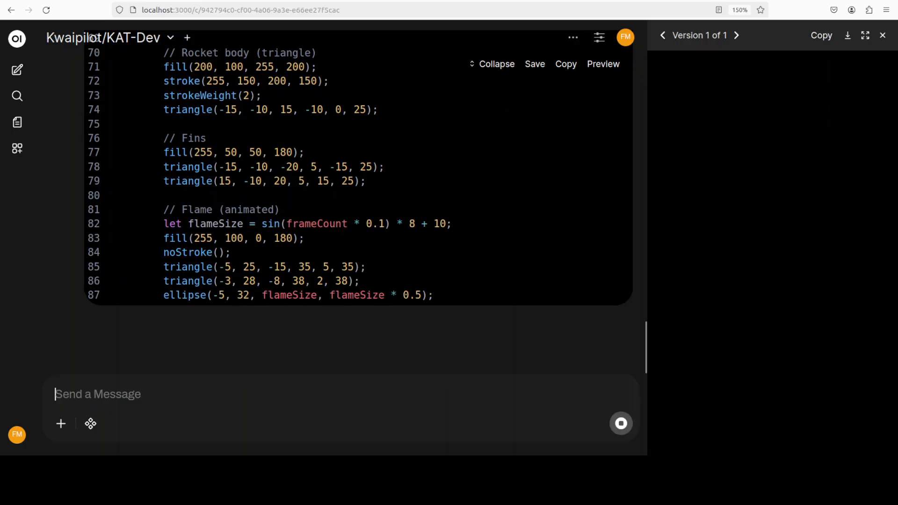
scroll("down", 3)
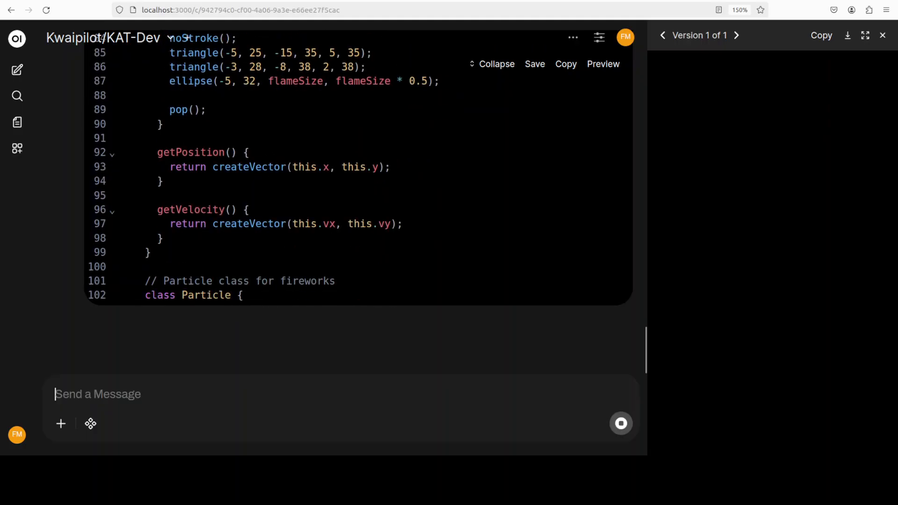
scroll("down", 3)
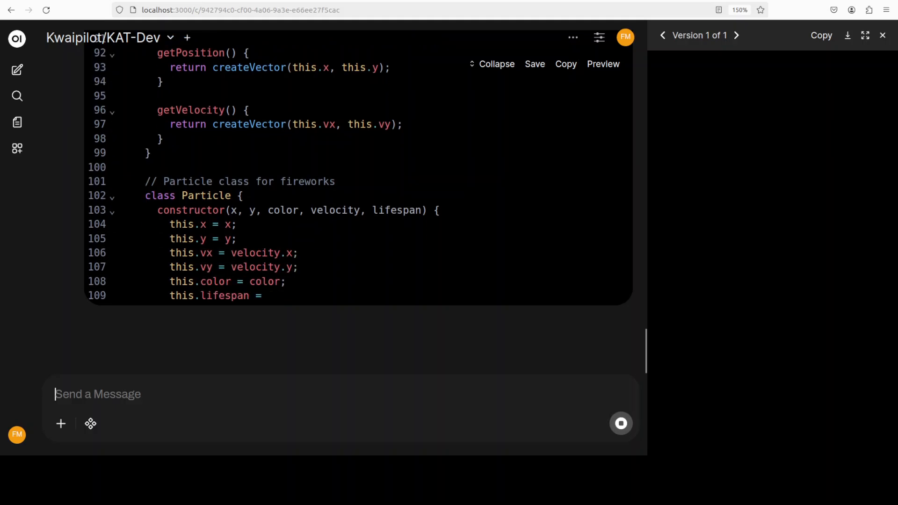
scroll("down", 3)
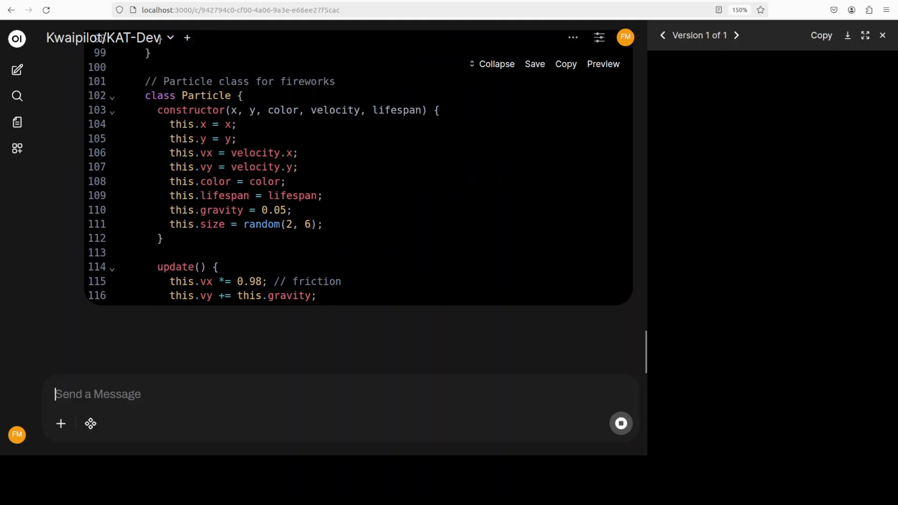
scroll("down", 3)
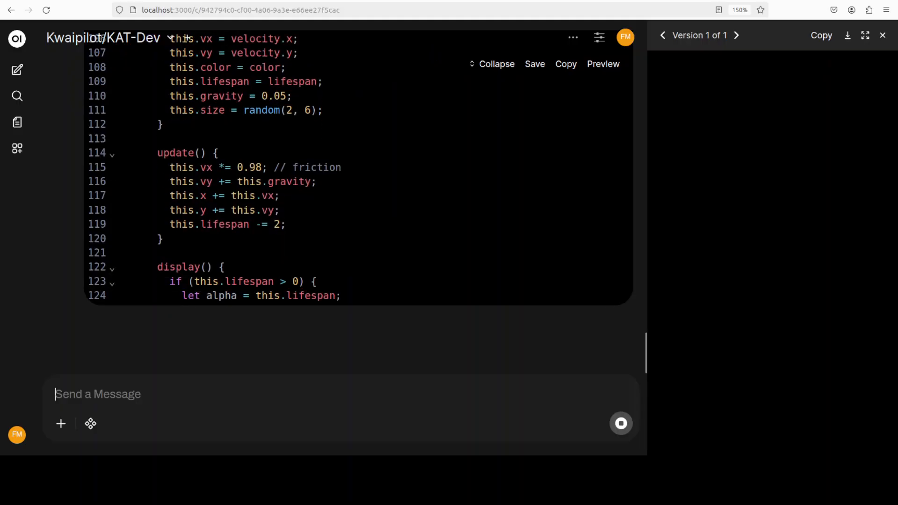
scroll("down", 3)
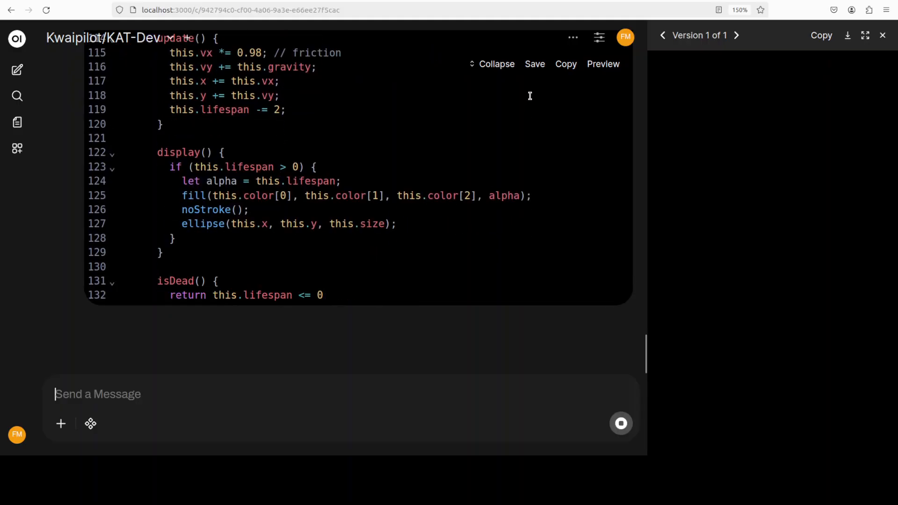
scroll("down", 3)
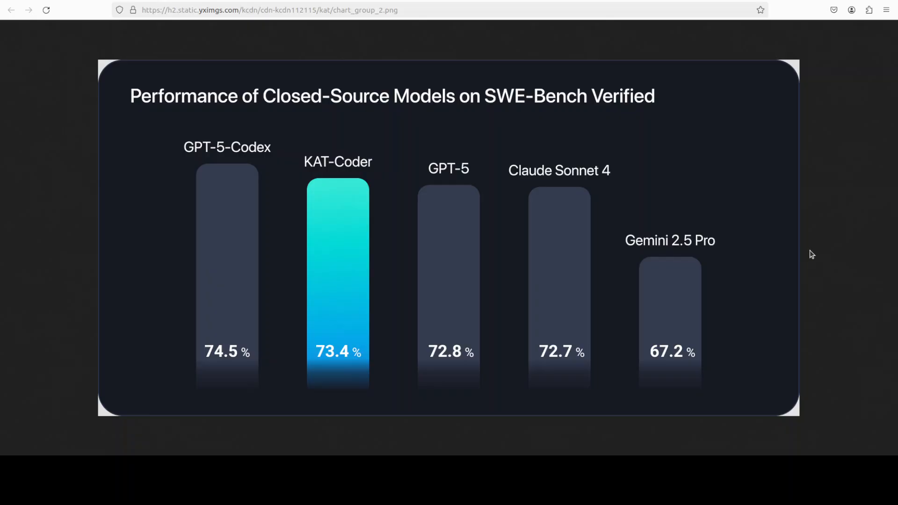
mouse_move(580, 180)
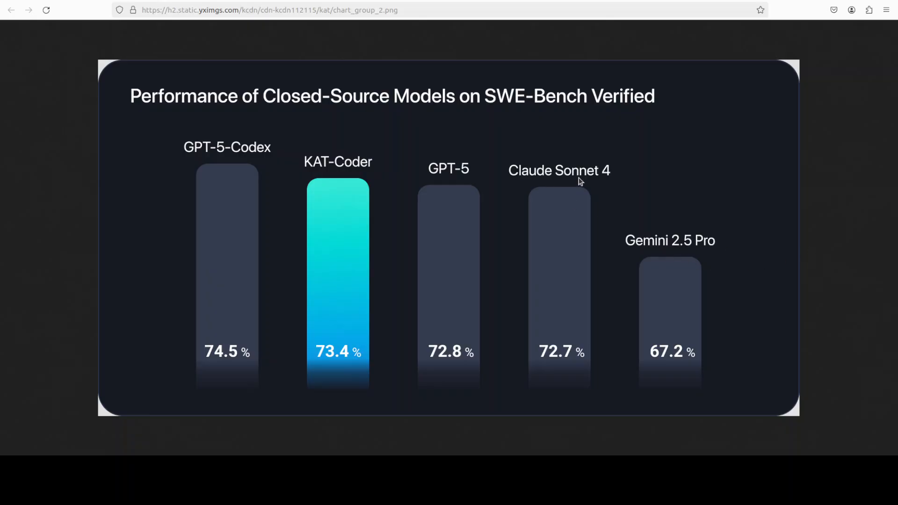
mouse_move(421, 192)
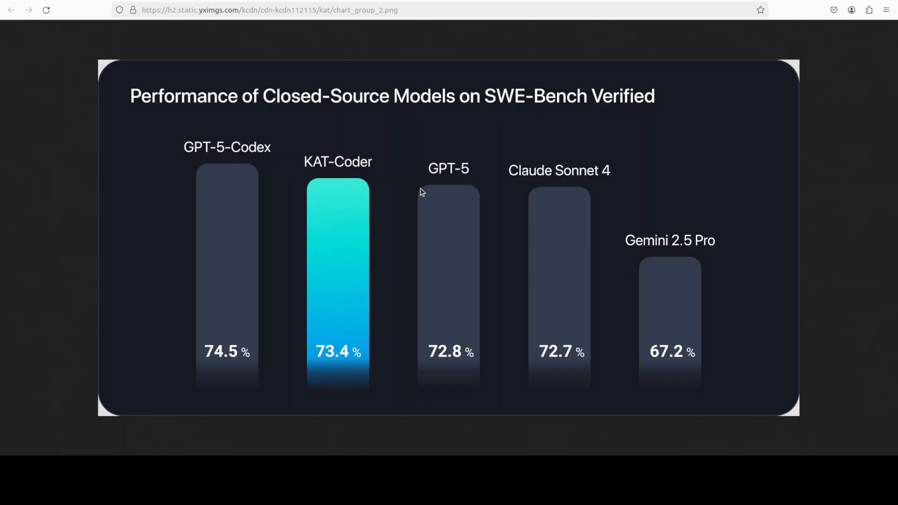
mouse_move(497, 279)
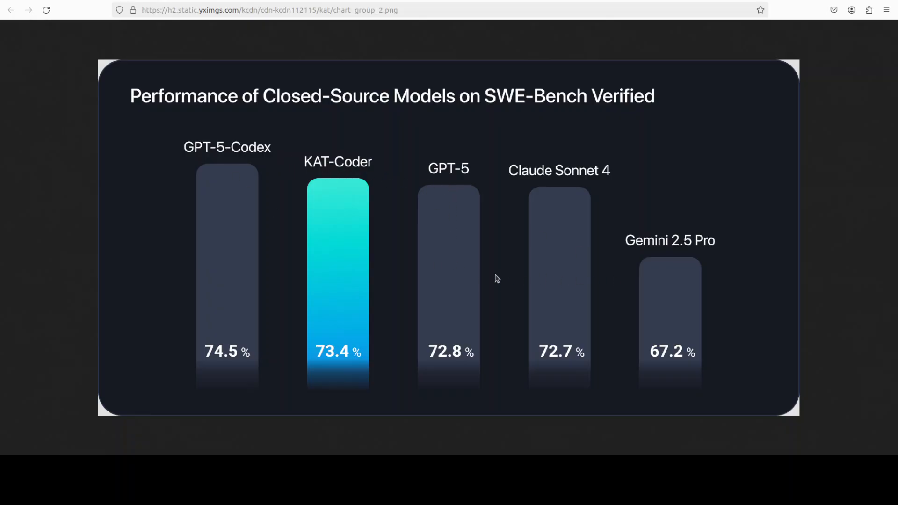
mouse_move(687, 138)
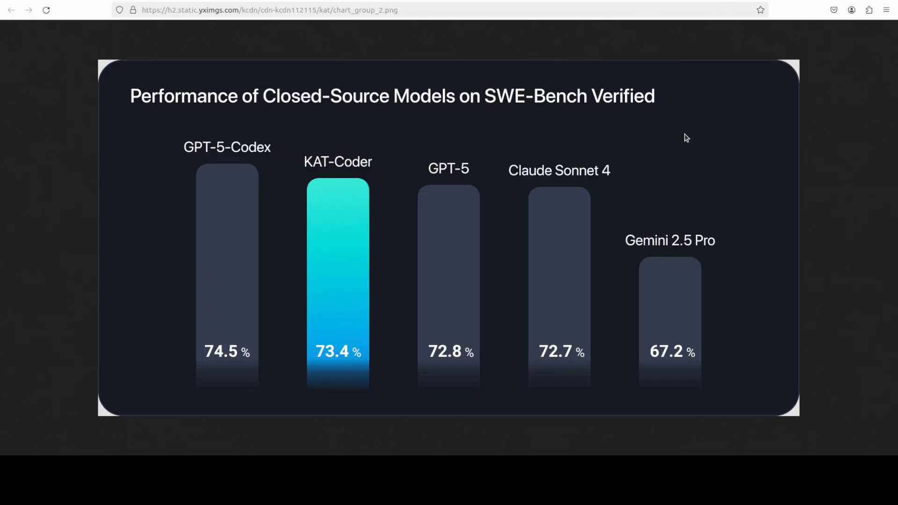
mouse_move(861, 70)
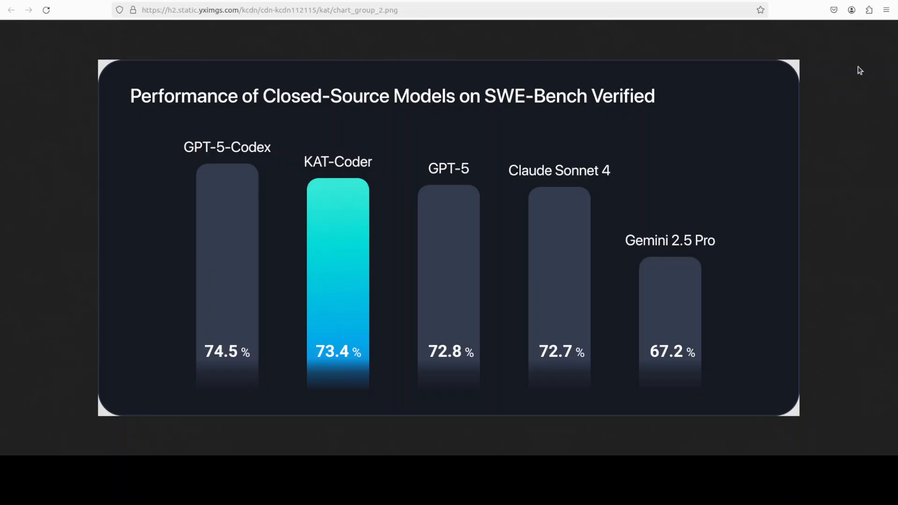
mouse_move(241, 236)
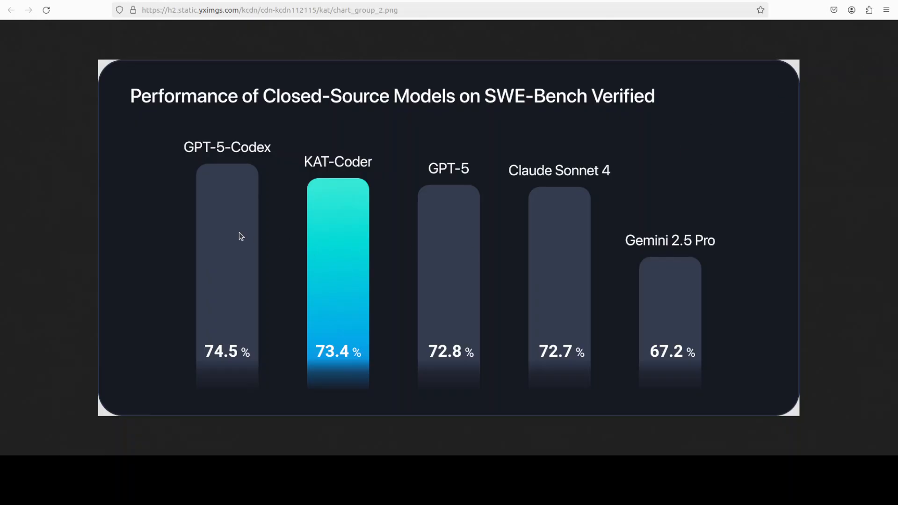
mouse_move(137, 224)
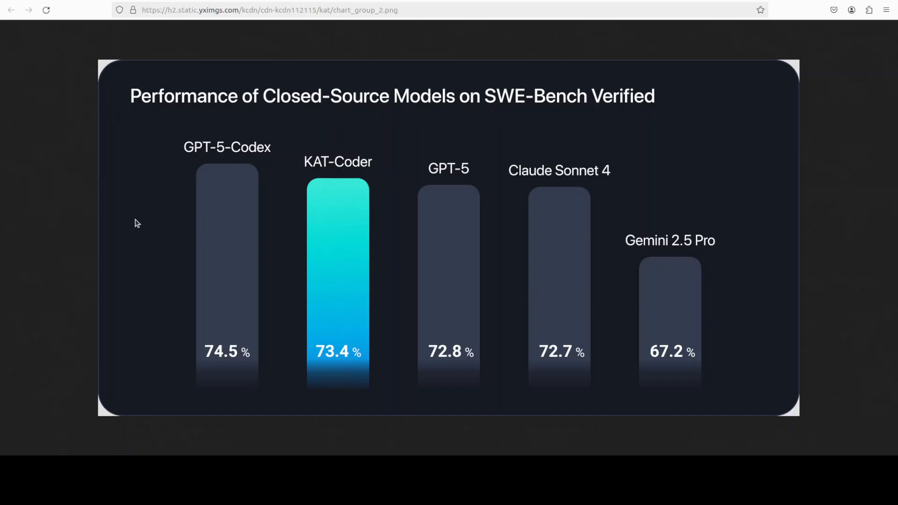
mouse_move(573, 226)
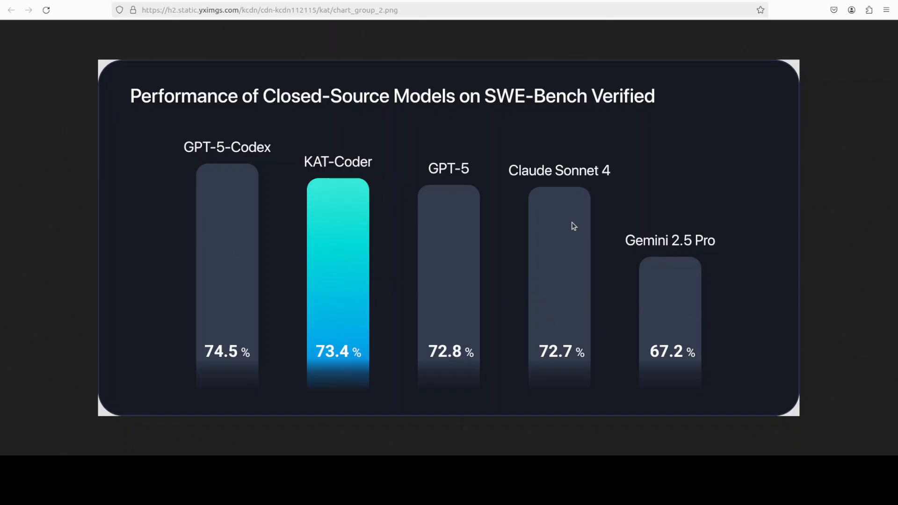
mouse_move(739, 338)
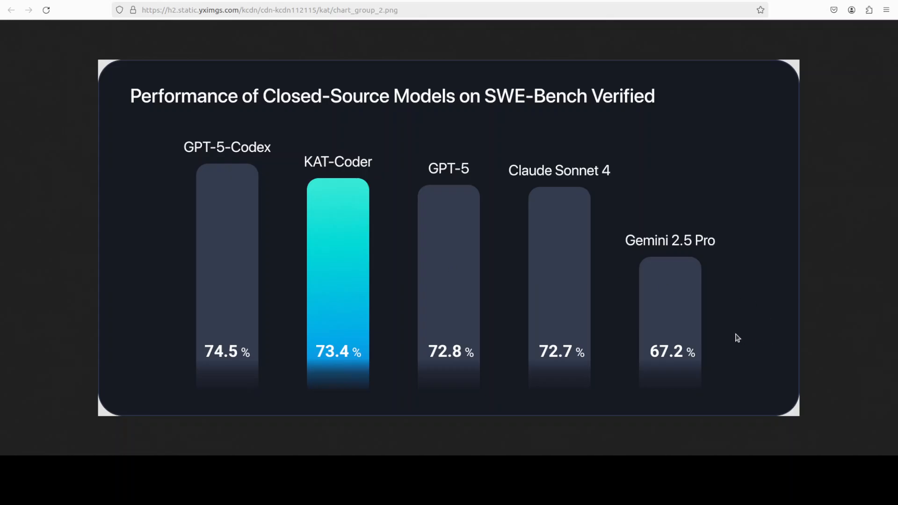
mouse_move(281, 196)
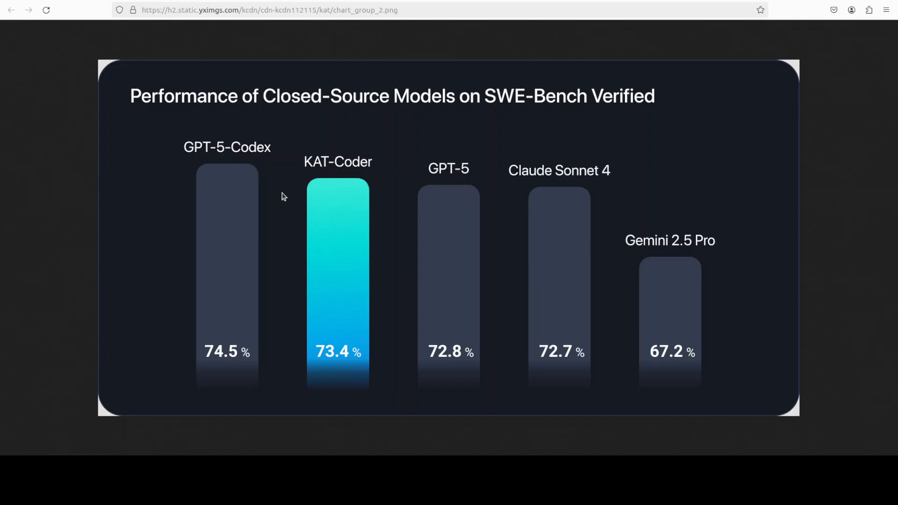
mouse_move(182, 140)
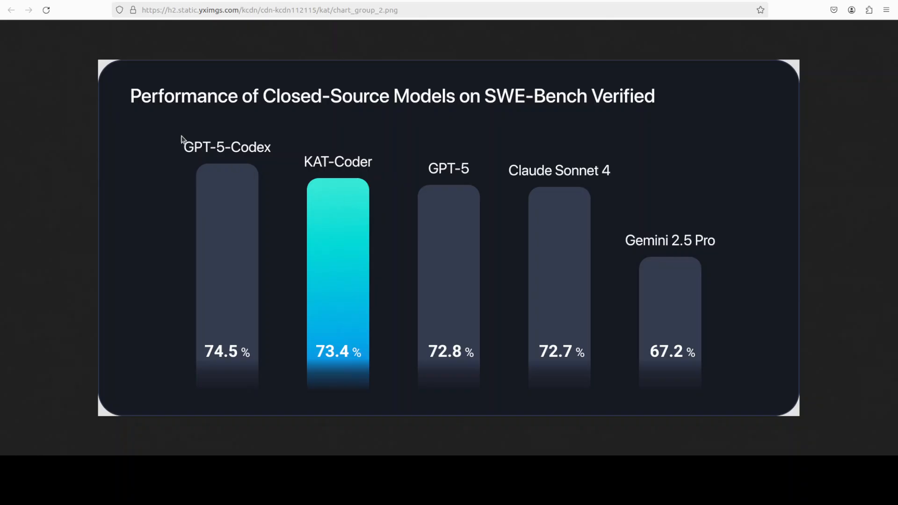
mouse_move(528, 264)
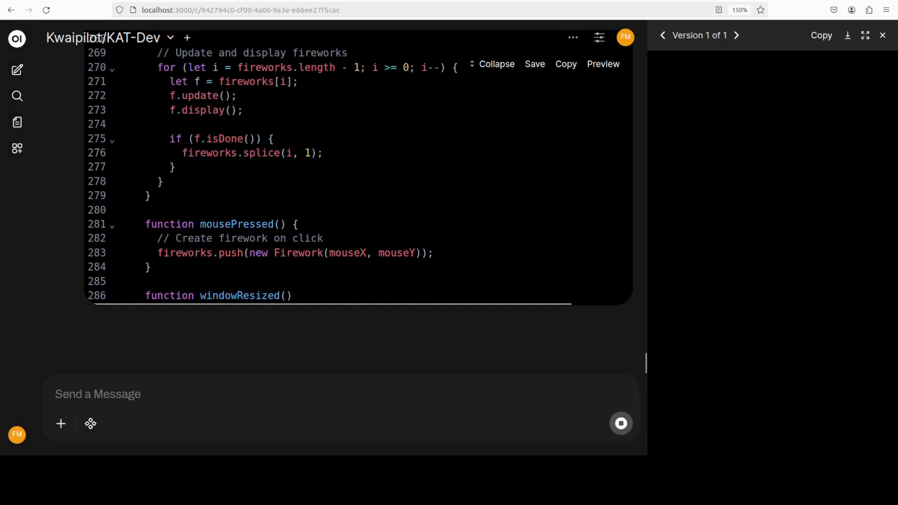
- Scroll to the code's end to reveal the Features Overview table and live animation preview
scroll("down", 3)
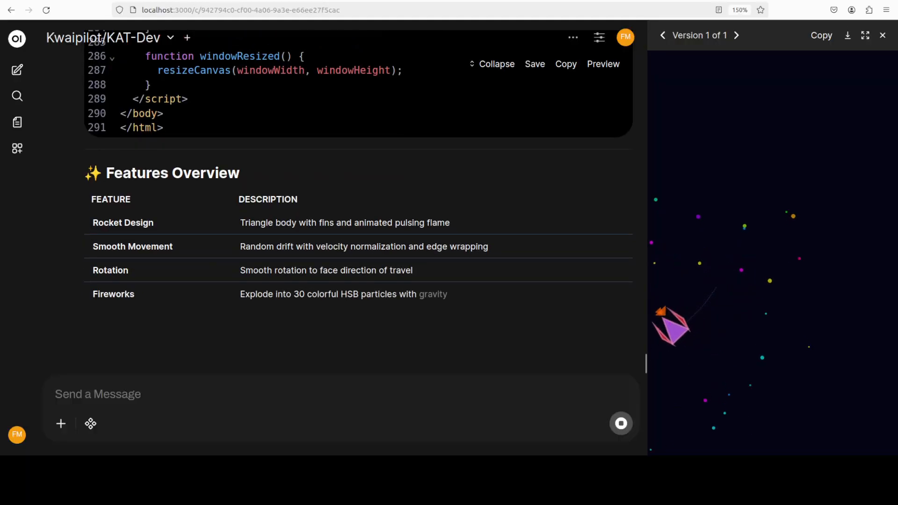
scroll("down", 3)
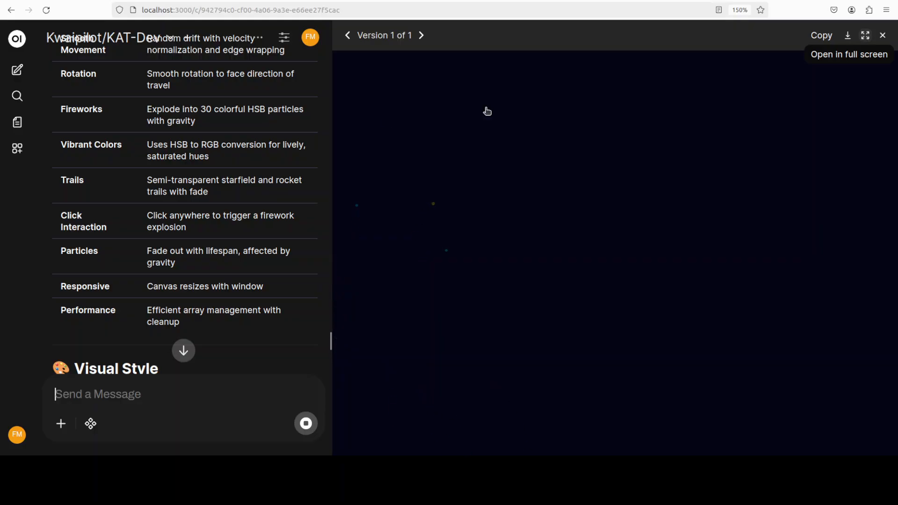
- Interact with the preview canvas and read the full features table and Visual Style notes
left_click(866, 35)
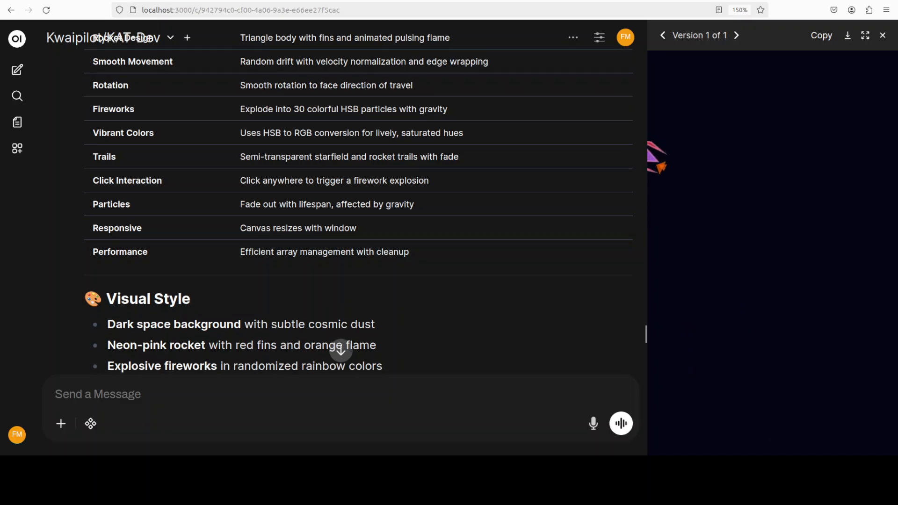
scroll("down", 3)
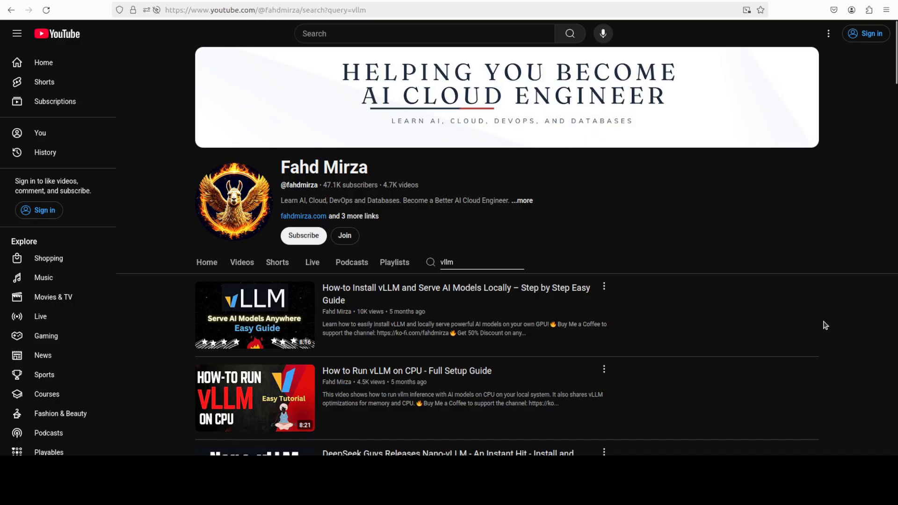
mouse_move(716, 282)
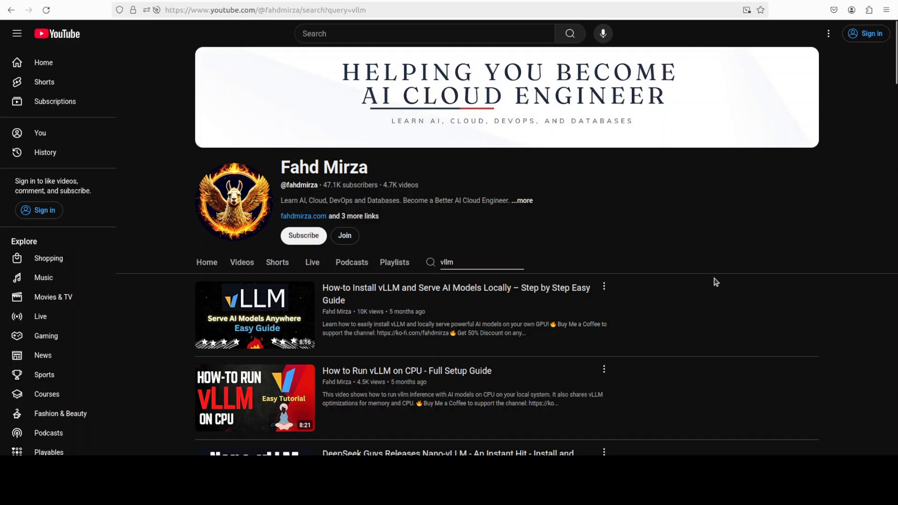
mouse_move(255, 315)
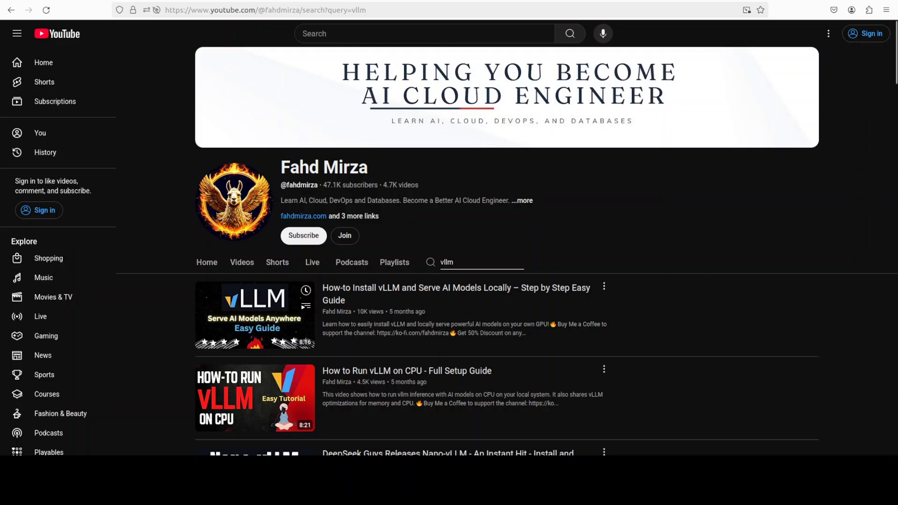